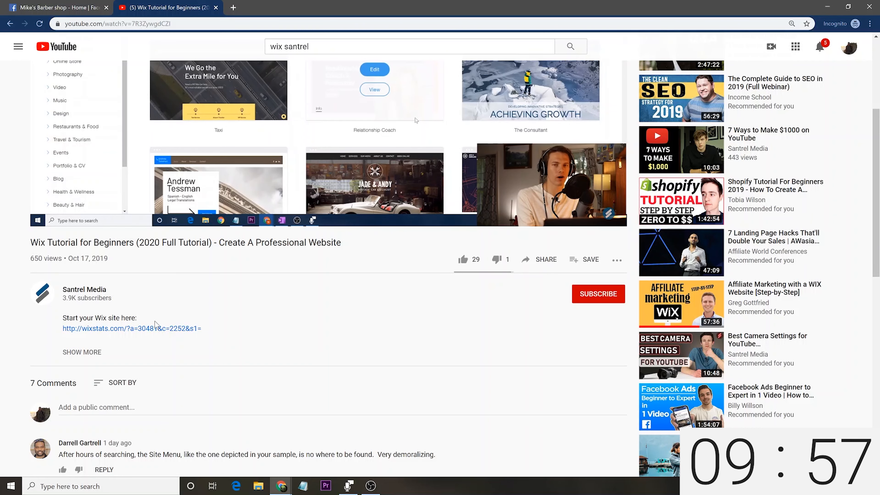
{"action": "mouse_move", "coordinate": [147, 331]}
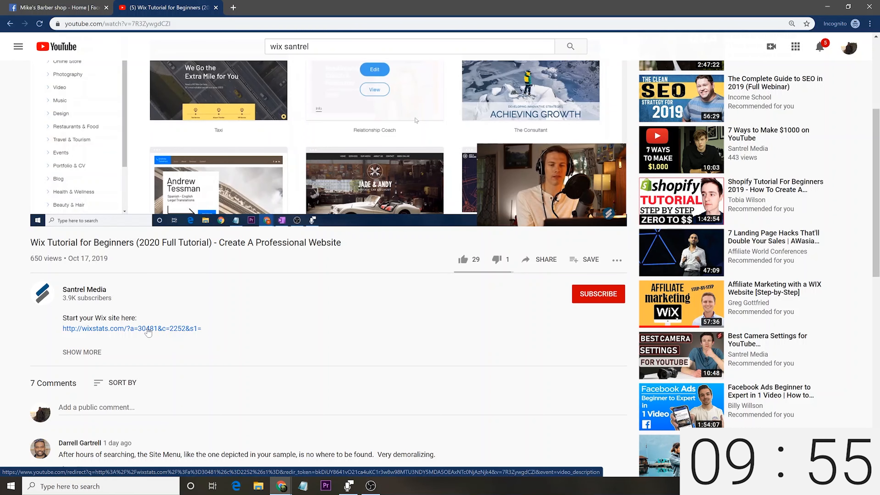
Follow the description link to the Wix homepage and close the YouTube tutorial tab
{"action": "left_click", "coordinate": [132, 329]}
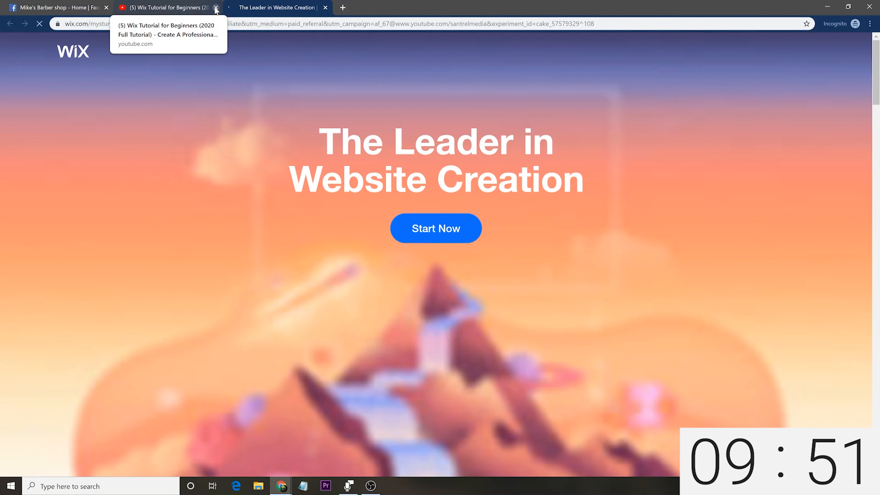
{"action": "left_click", "coordinate": [216, 8]}
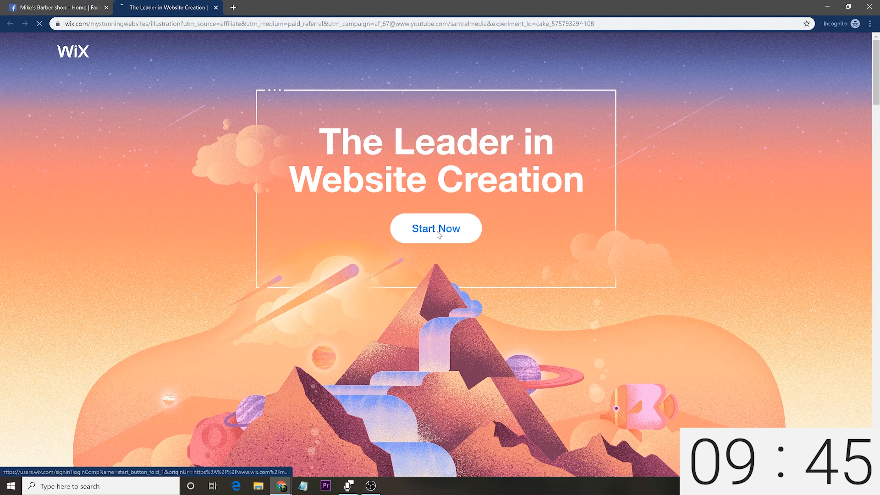
Start on Wix and sign in with a Google account to reach My Sites
{"action": "left_click", "coordinate": [435, 228]}
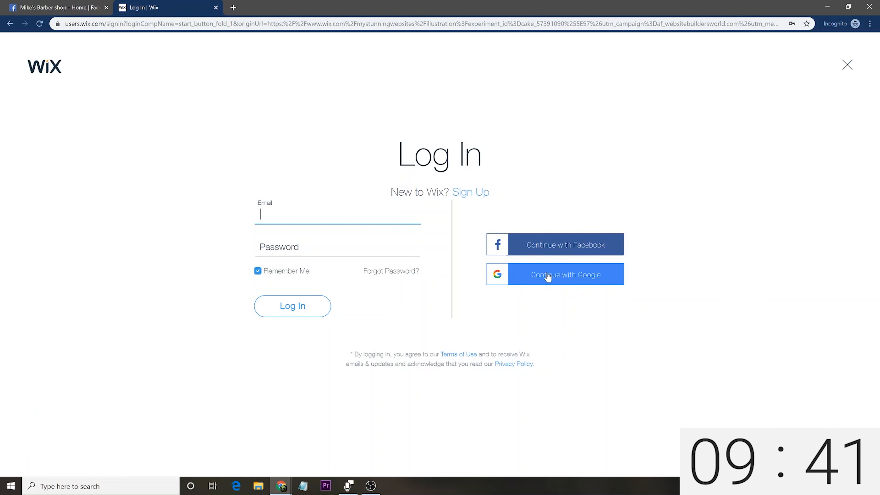
{"action": "left_click", "coordinate": [554, 274]}
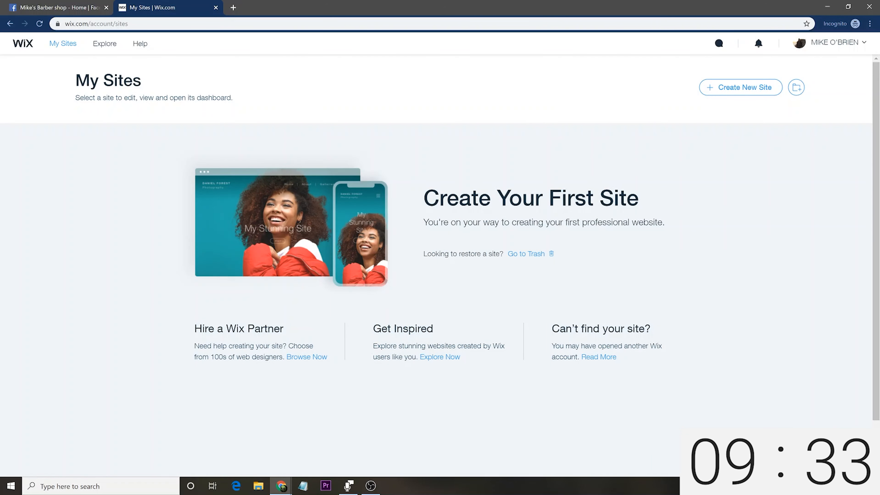
{"action": "mouse_move", "coordinate": [740, 88]}
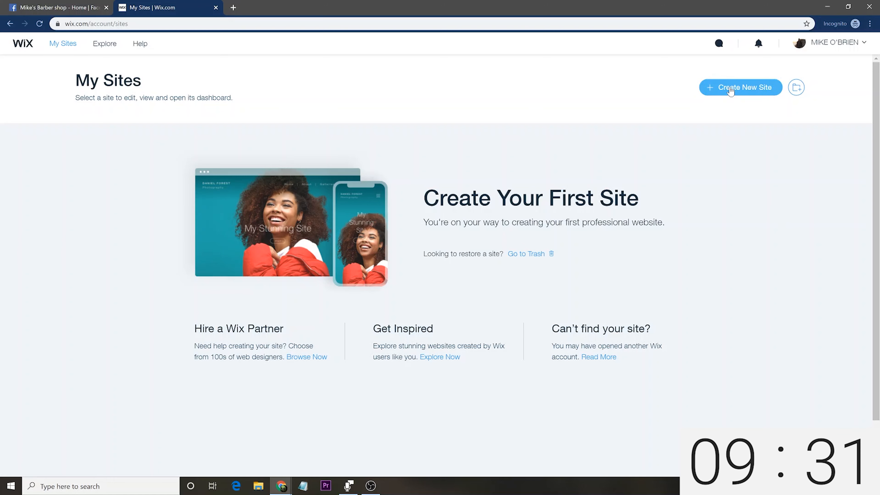
Create a new site and choose Business as the website type
{"action": "left_click", "coordinate": [740, 87]}
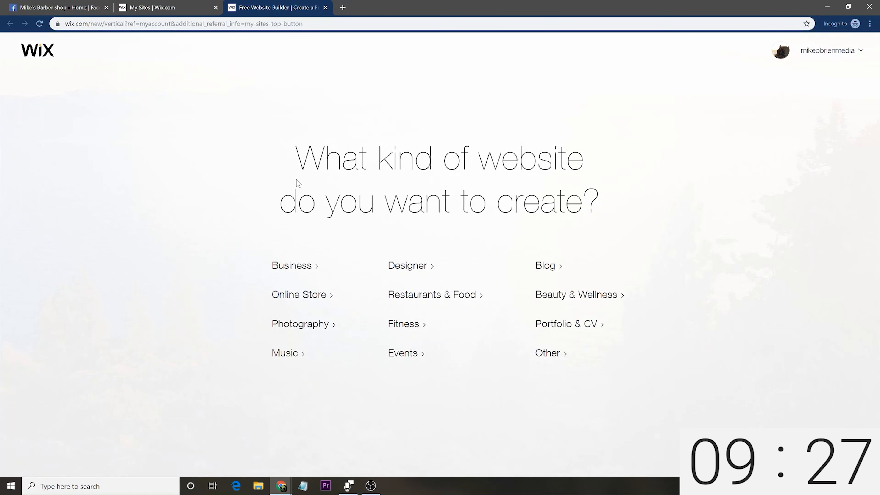
{"action": "mouse_move", "coordinate": [291, 266]}
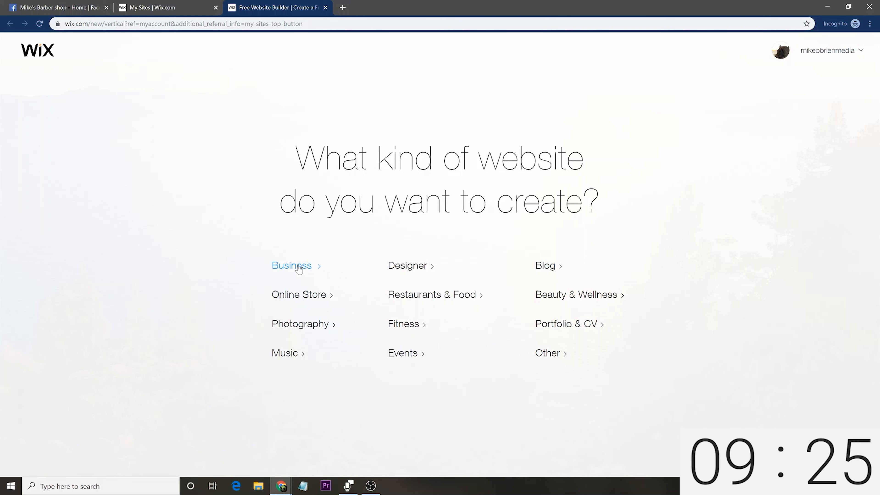
{"action": "left_click", "coordinate": [291, 266]}
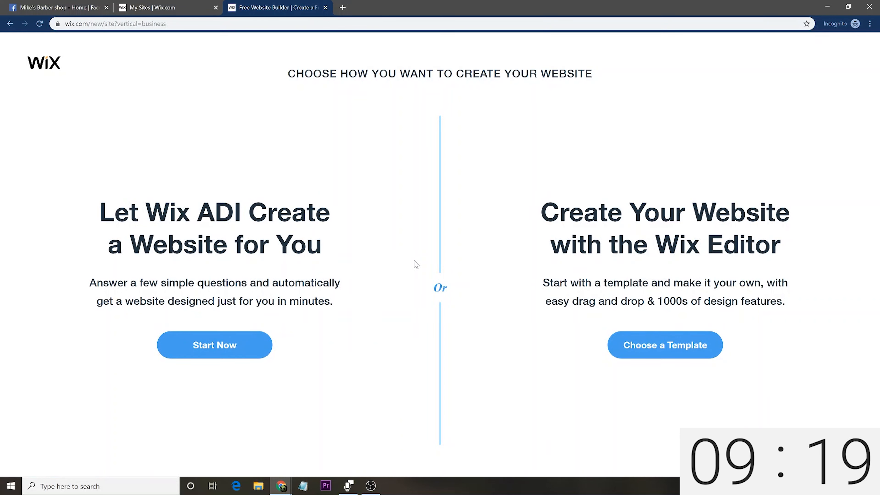
{"action": "mouse_move", "coordinate": [382, 290]}
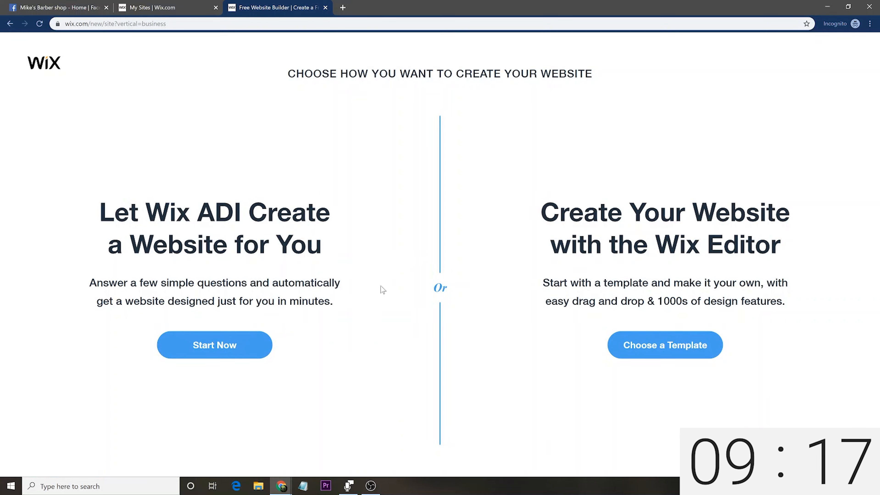
{"action": "mouse_move", "coordinate": [419, 278]}
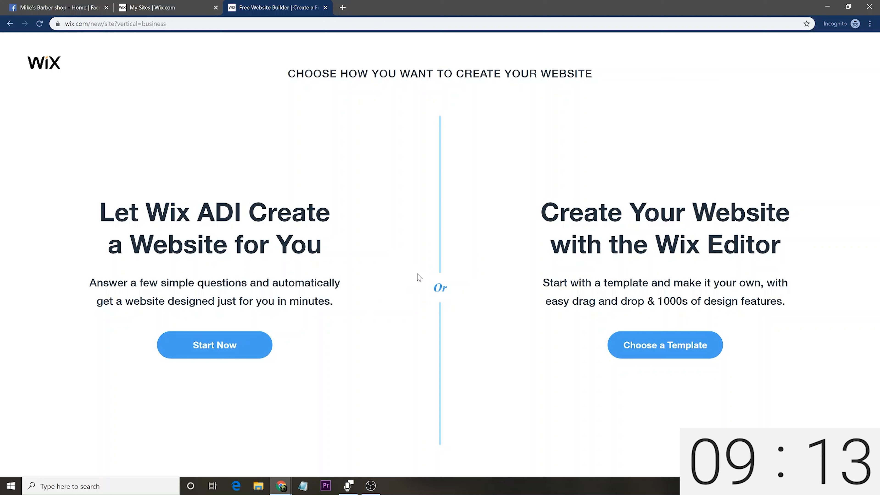
{"action": "mouse_move", "coordinate": [388, 285]}
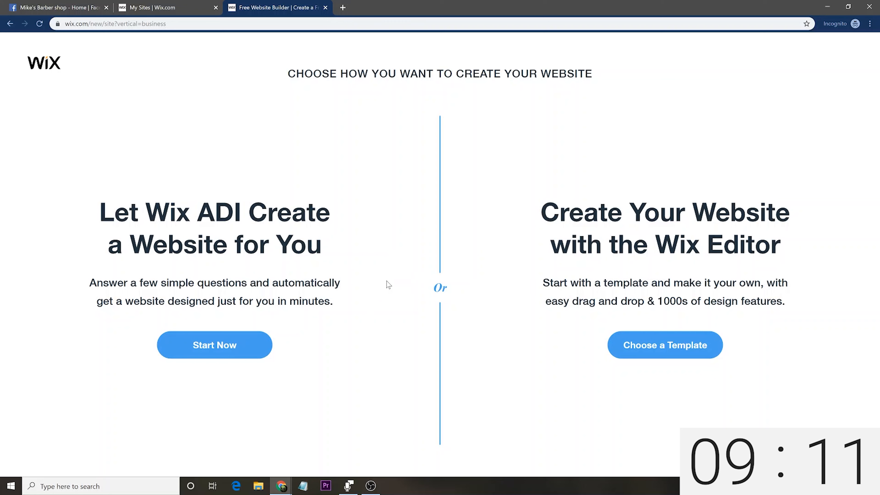
{"action": "mouse_move", "coordinate": [783, 203]}
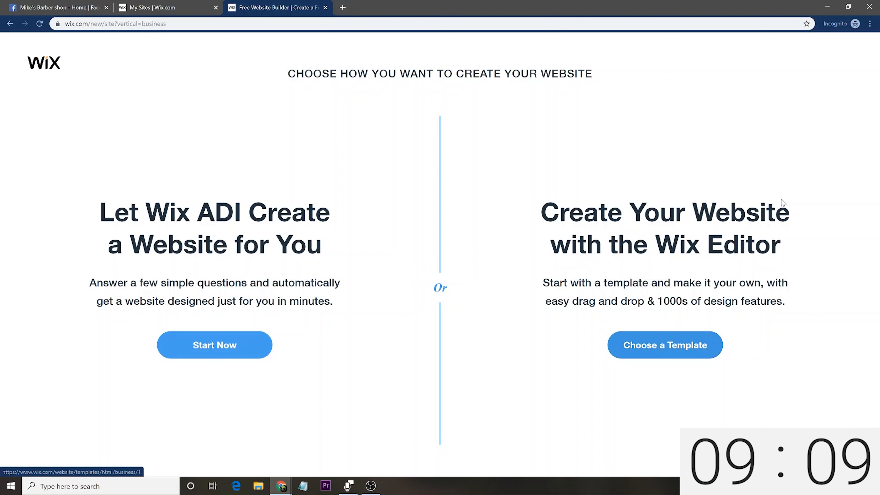
{"action": "mouse_move", "coordinate": [573, 216]}
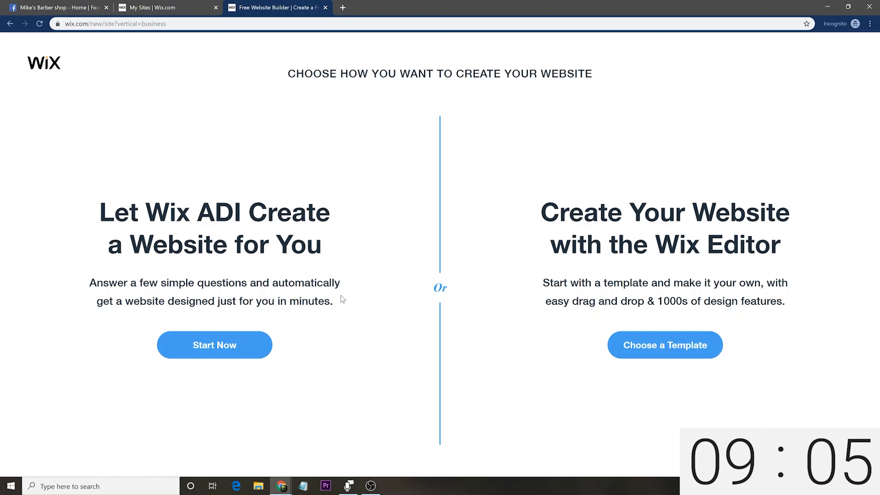
{"action": "mouse_move", "coordinate": [214, 224]}
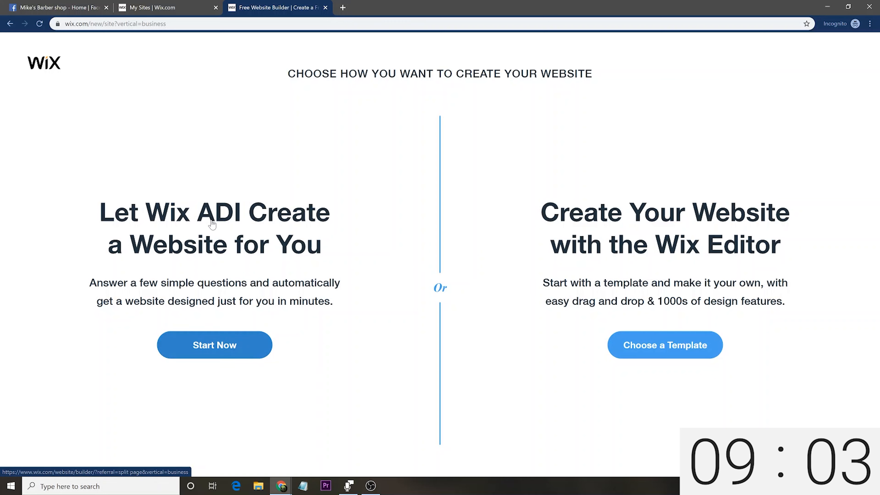
Let Wix ADI build the site and enter 'barber shop' as the site type
{"action": "left_click", "coordinate": [214, 345]}
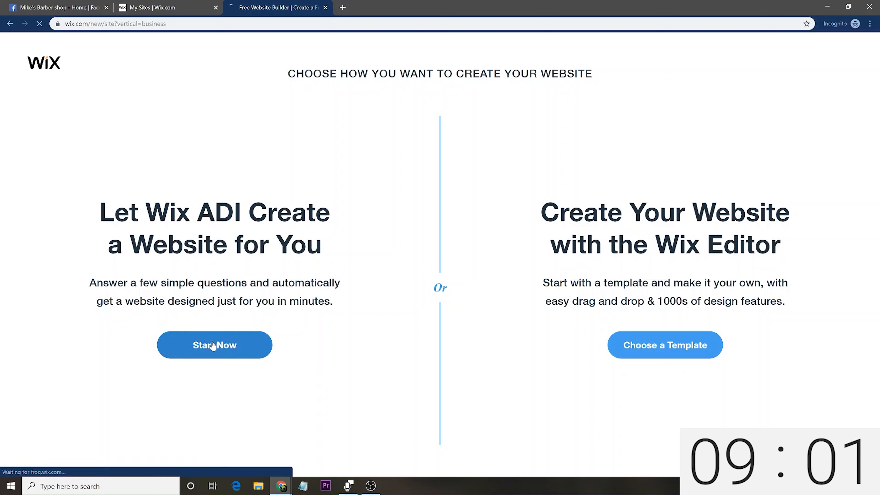
{"action": "left_click", "coordinate": [214, 345]}
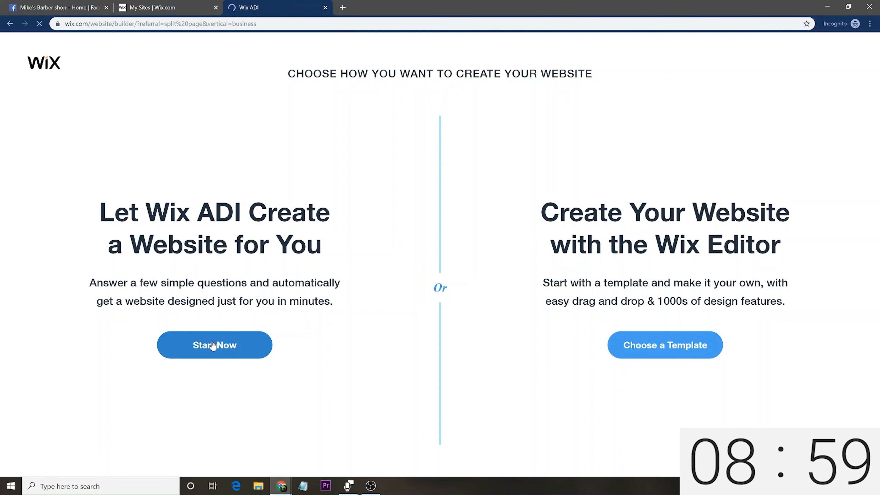
{"action": "left_click", "coordinate": [214, 344]}
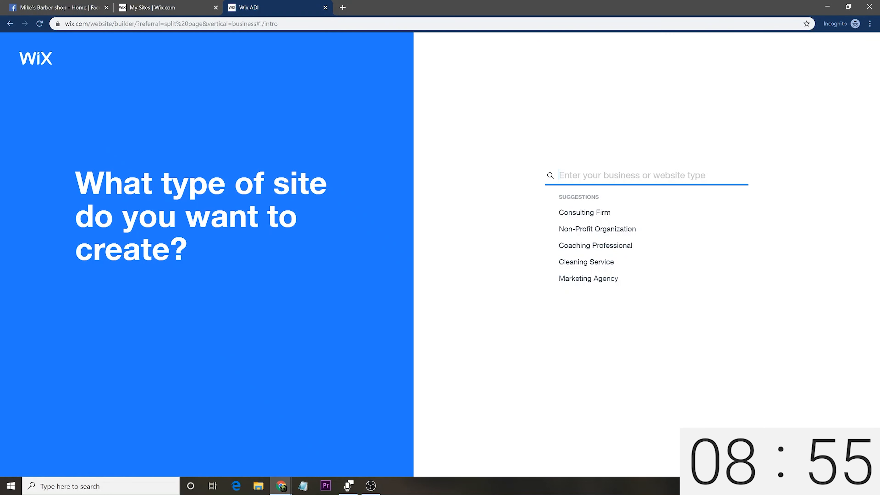
{"action": "type", "text": "b"}
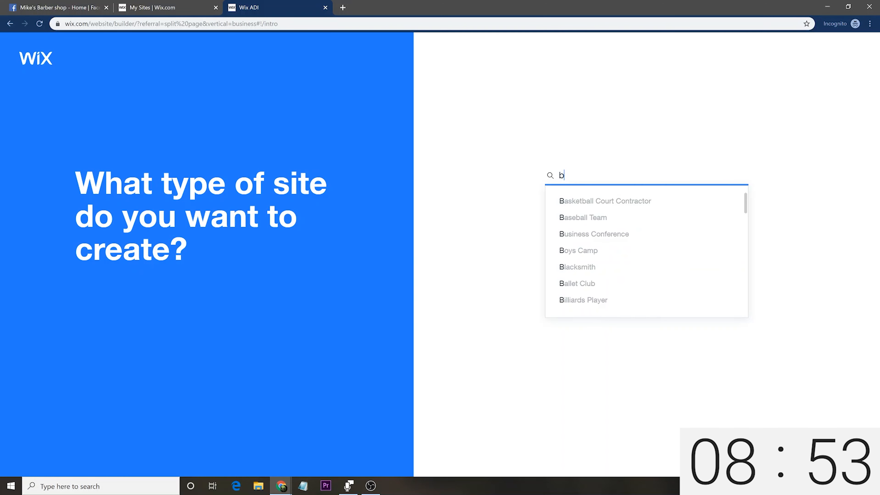
{"action": "type", "text": "arber"}
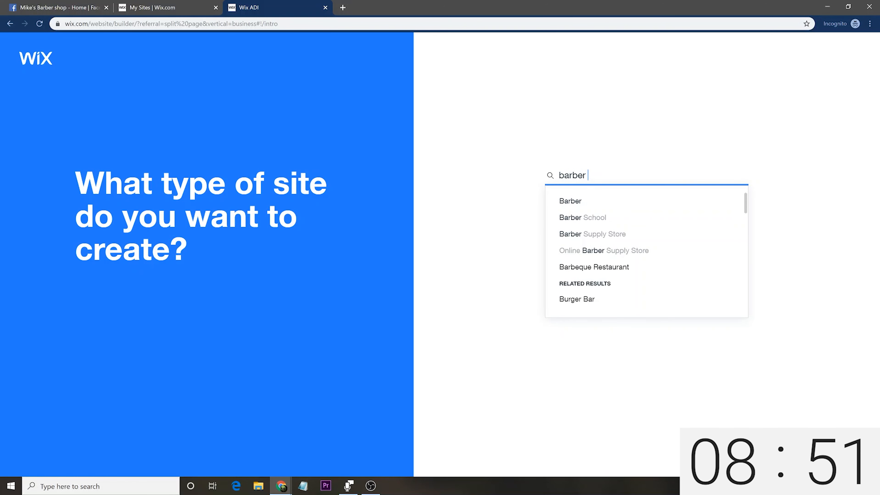
{"action": "type", "text": "shop"}
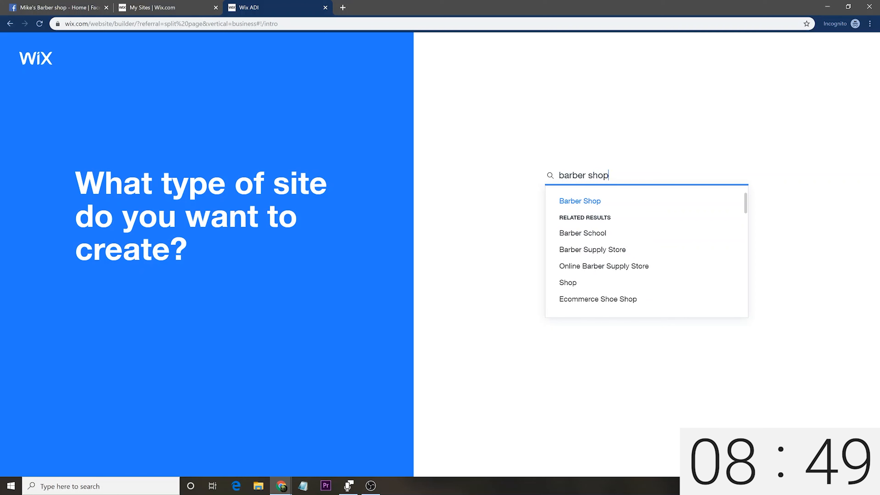
{"action": "mouse_move", "coordinate": [582, 204]}
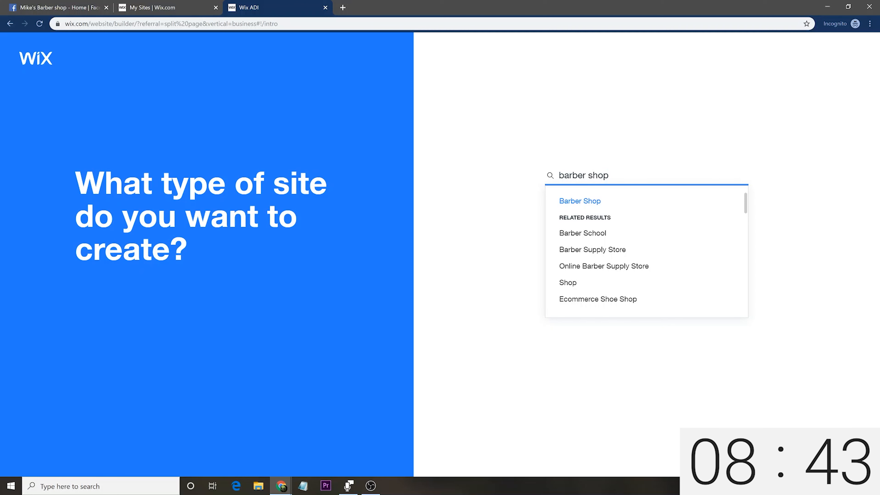
{"action": "mouse_move", "coordinate": [593, 214]}
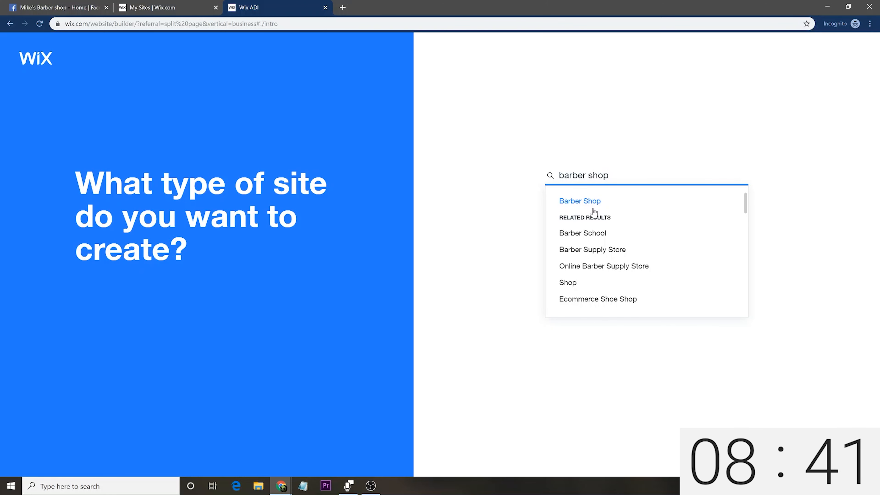
{"action": "mouse_move", "coordinate": [606, 244]}
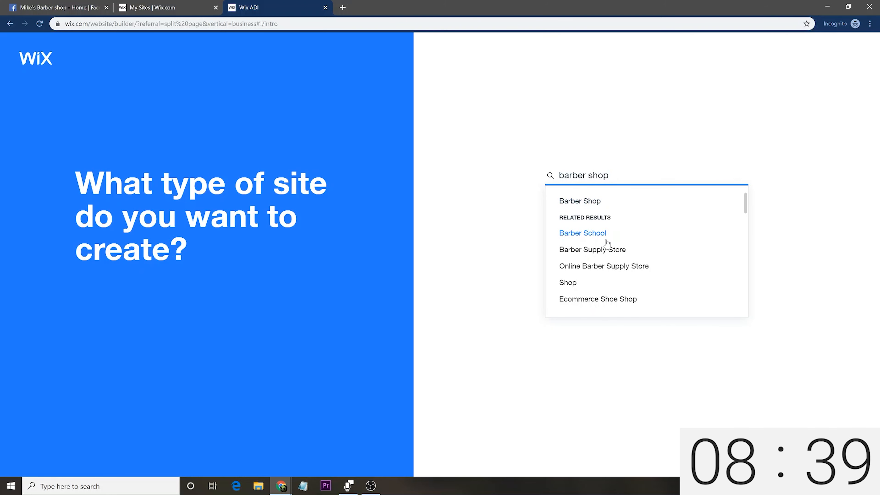
{"action": "mouse_move", "coordinate": [612, 269]}
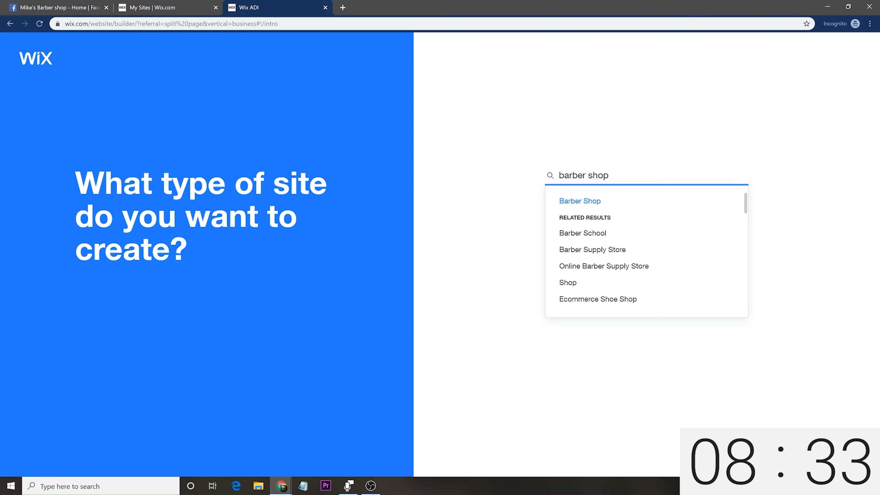
Confirm Barber Shop and tick Video alongside Bookings, Instagram Feed and Chat
{"action": "left_click", "coordinate": [580, 201]}
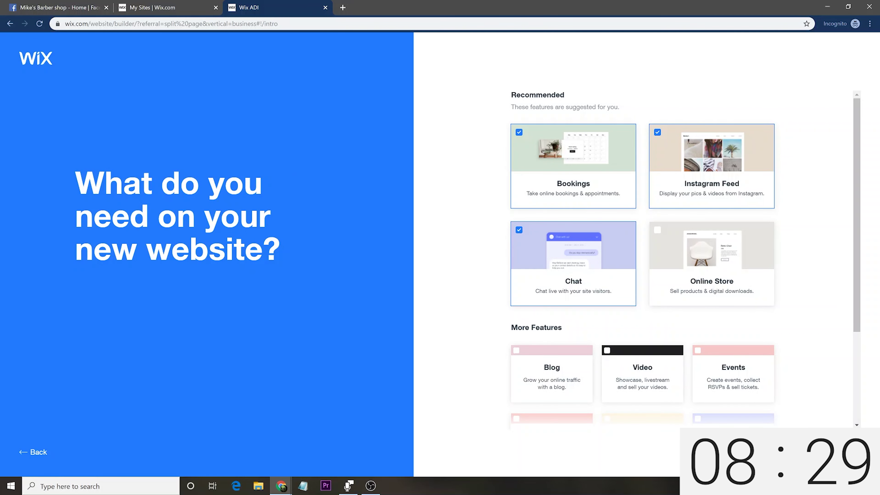
{"action": "mouse_move", "coordinate": [628, 326]}
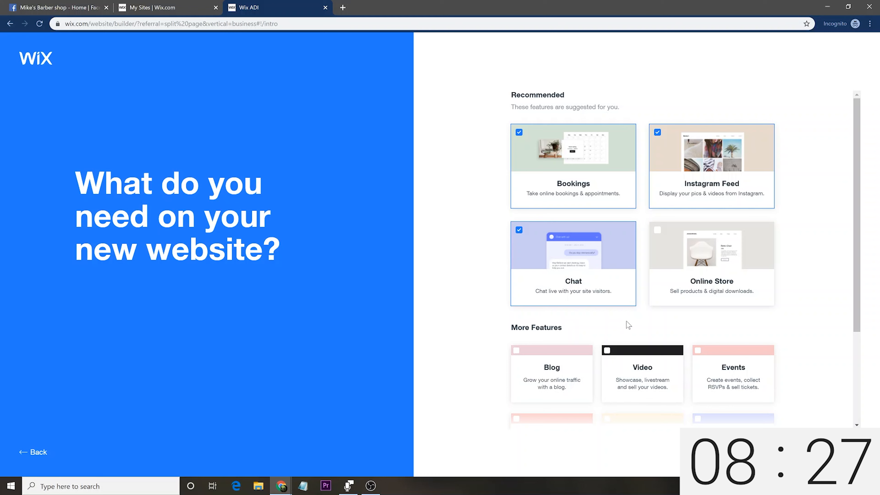
{"action": "mouse_move", "coordinate": [465, 296]}
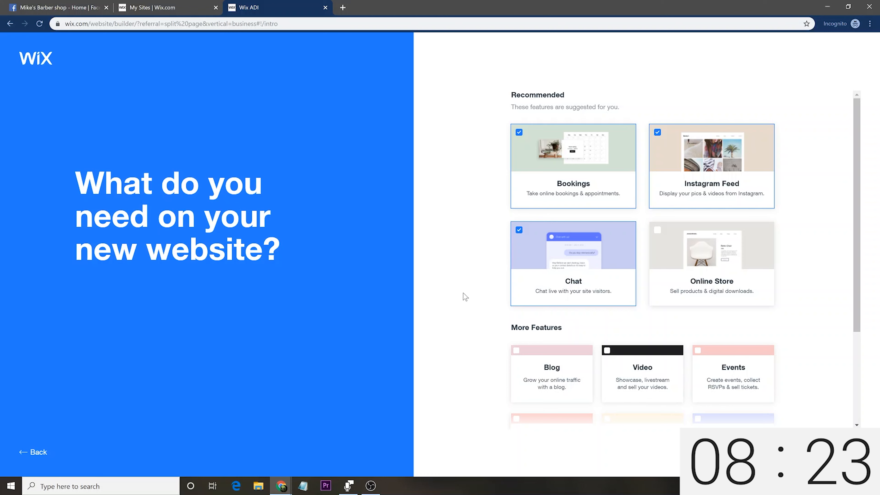
{"action": "mouse_move", "coordinate": [689, 264]}
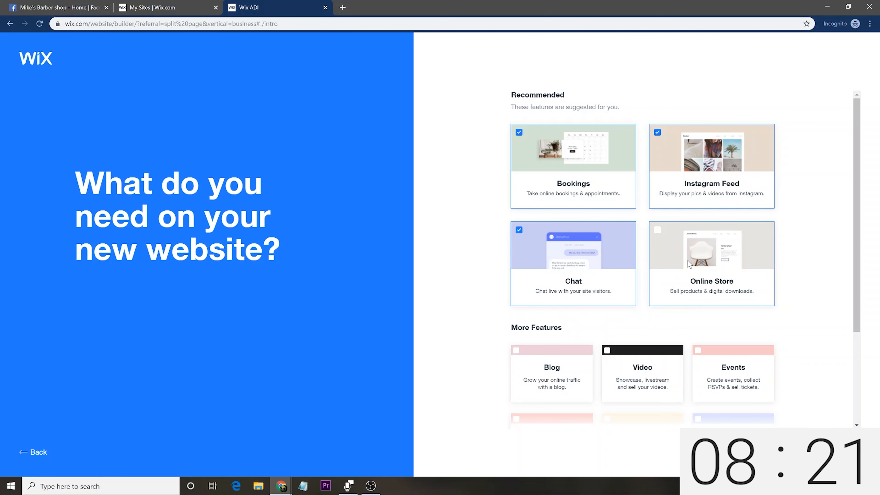
{"action": "scroll", "scroll_direction": "down", "scroll_amount": 3}
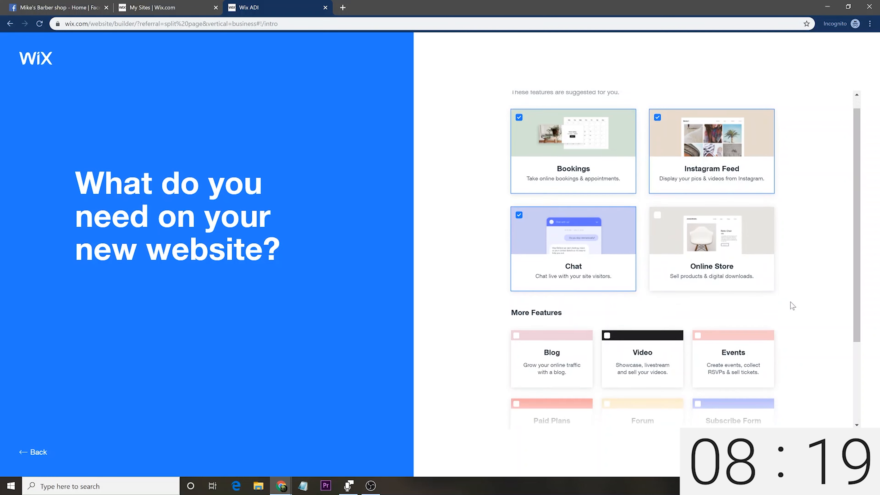
{"action": "scroll", "scroll_direction": "down", "scroll_amount": 3}
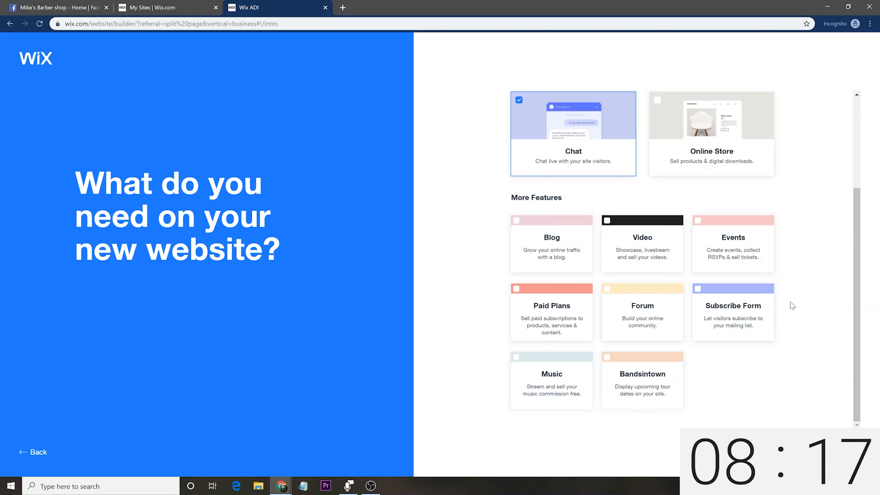
{"action": "scroll", "scroll_direction": "up", "scroll_amount": 3}
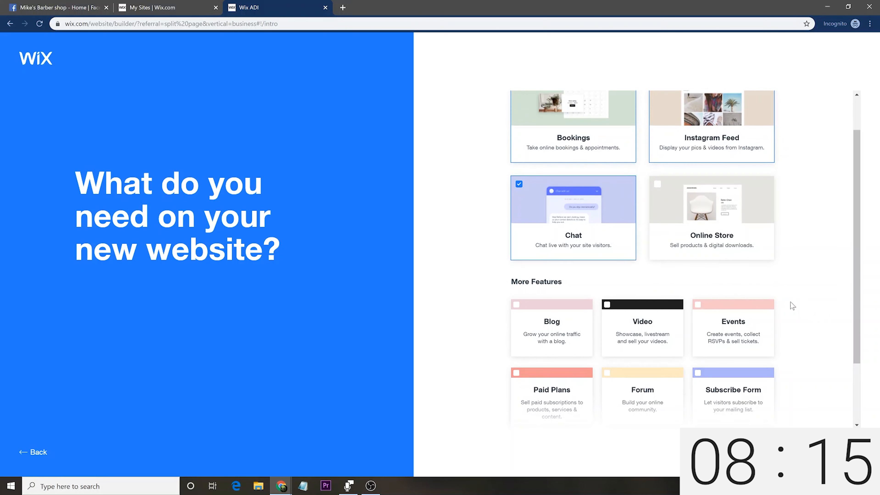
{"action": "scroll", "scroll_direction": "up", "scroll_amount": 3}
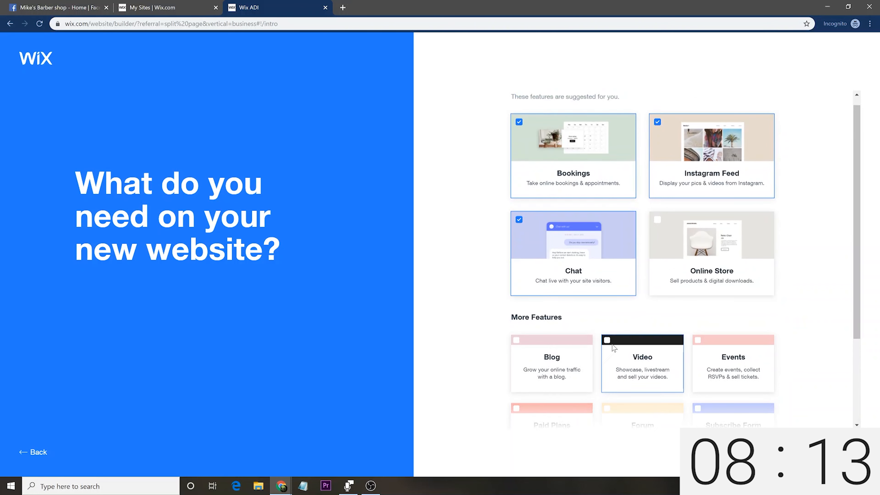
{"action": "left_click", "coordinate": [607, 340]}
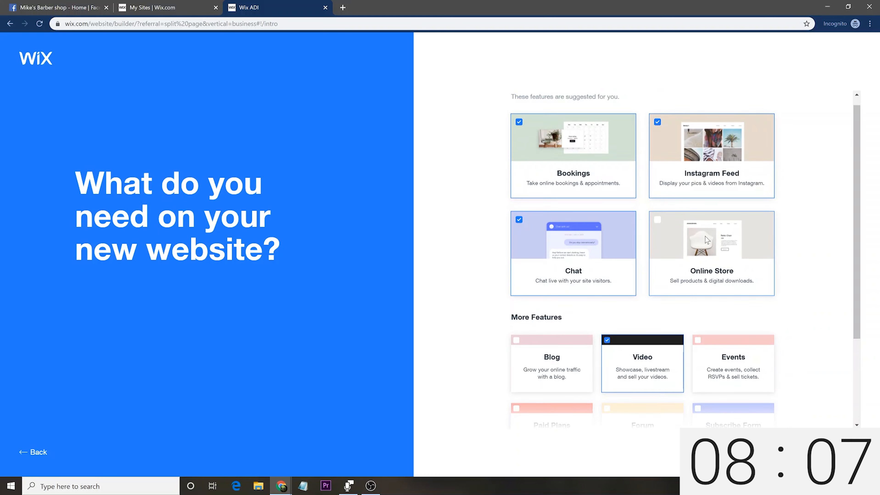
{"action": "scroll", "scroll_direction": "up", "scroll_amount": 3}
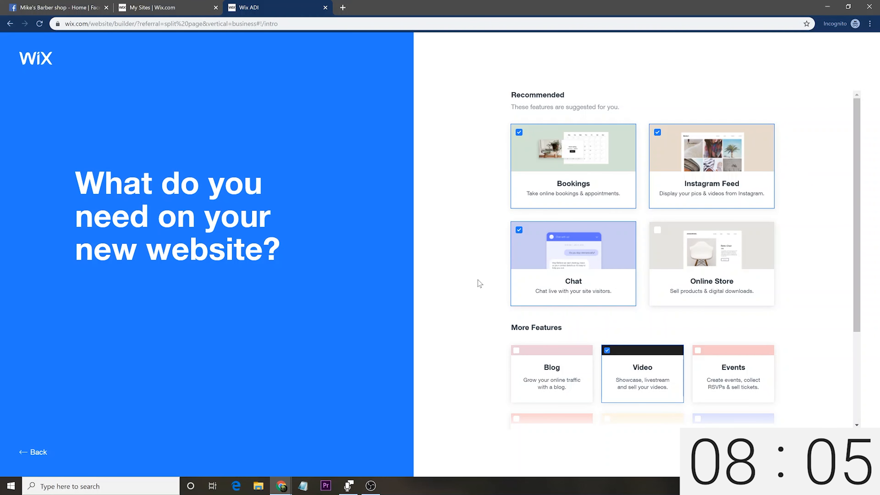
{"action": "scroll", "scroll_direction": "down", "scroll_amount": 3}
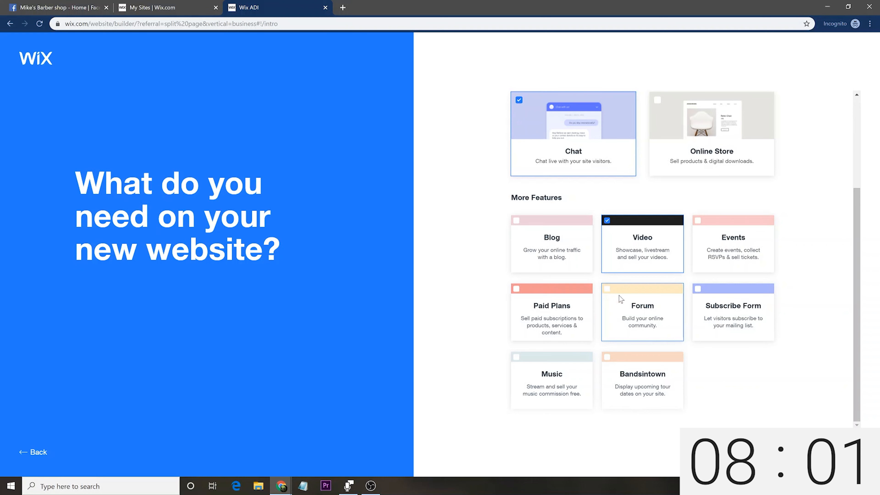
{"action": "mouse_move", "coordinate": [775, 238]}
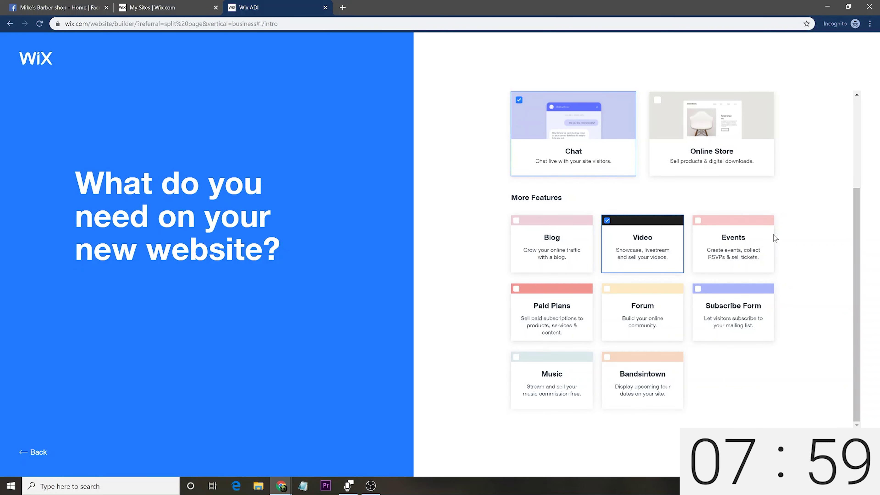
{"action": "scroll", "scroll_direction": "up", "scroll_amount": 3}
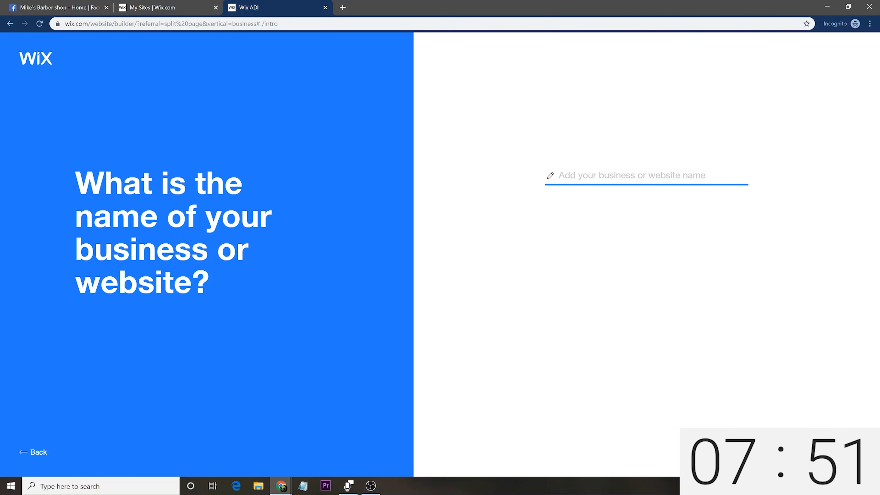
Enter 'Mikes Comedy Barber Shop' as the business name
{"action": "type", "text": "Mikes"}
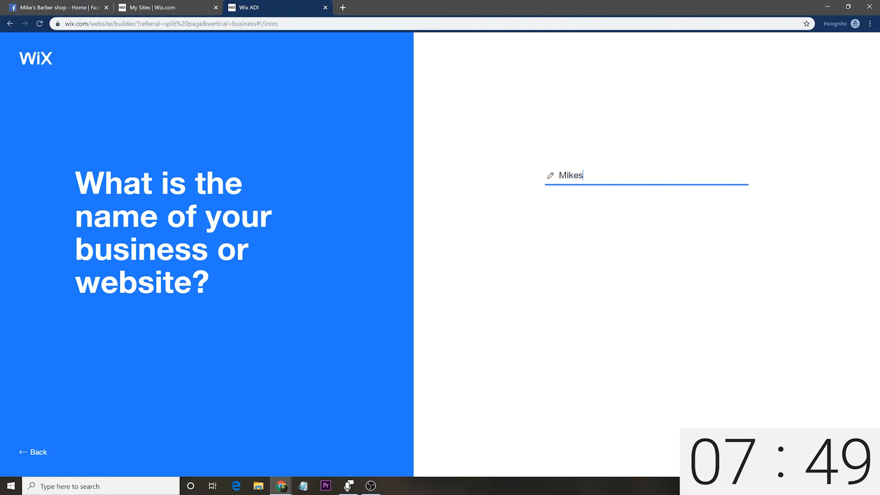
{"action": "type", "text": "Comedy"}
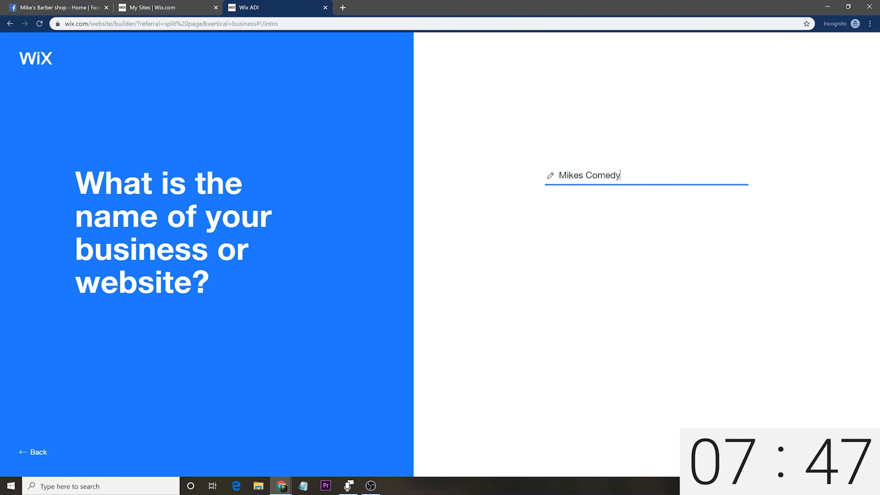
{"action": "type", "text": "Barber Shop"}
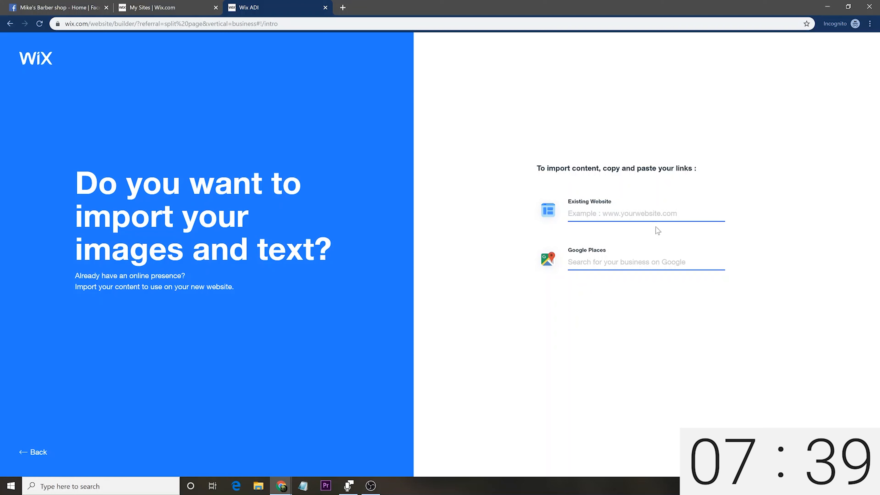
{"action": "mouse_move", "coordinate": [609, 265]}
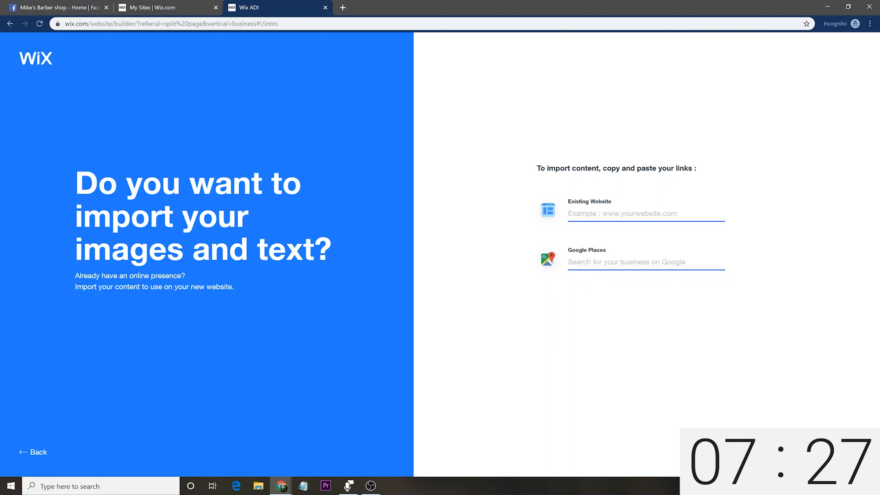
{"action": "mouse_move", "coordinate": [522, 265]}
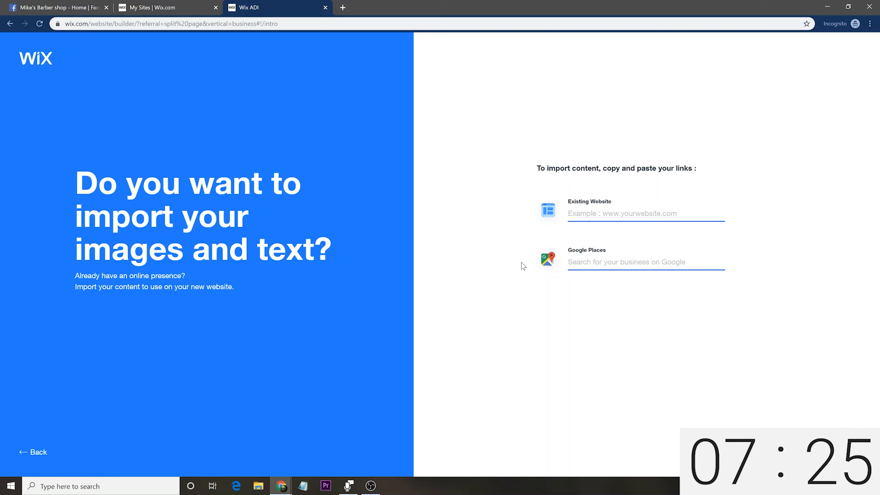
{"action": "left_click", "coordinate": [618, 261]}
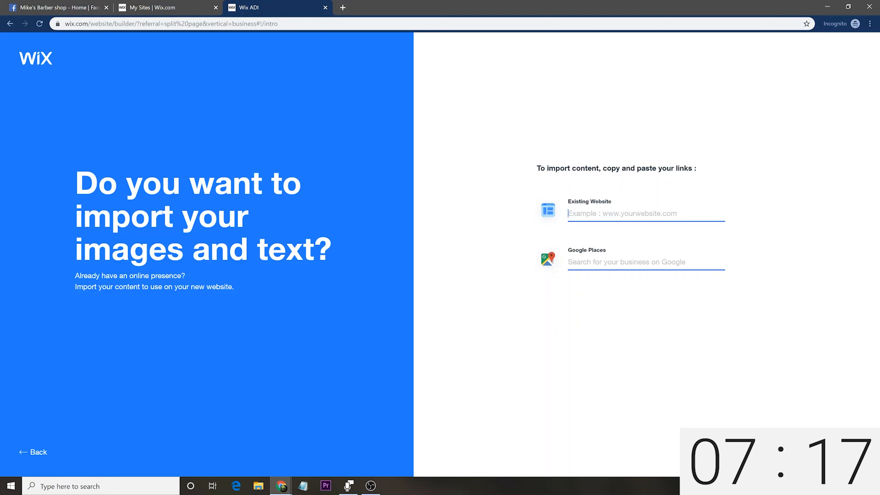
{"action": "type", "text": "://www.facebook.com/mikescomedybarbershop"}
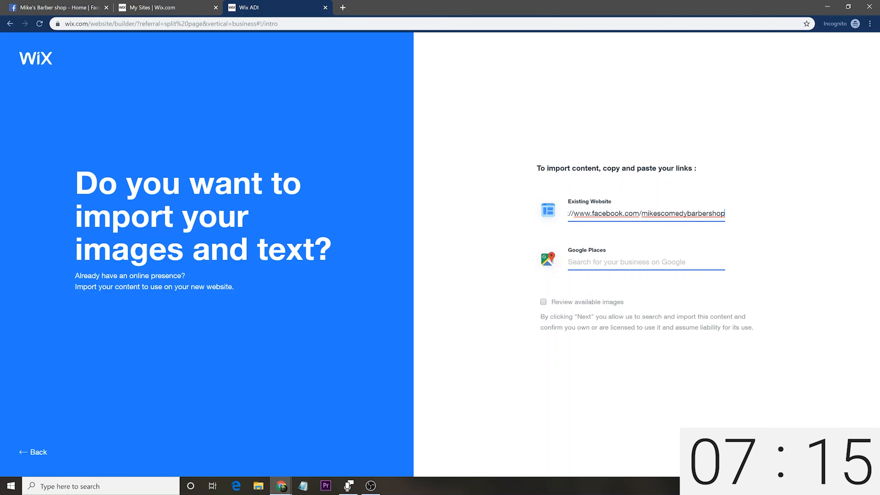
{"action": "type", "text": "https"}
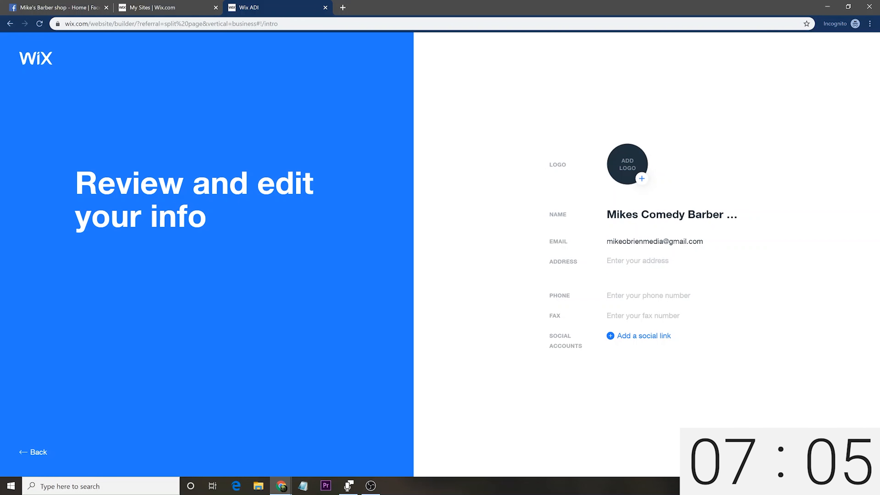
{"action": "mouse_move", "coordinate": [755, 276]}
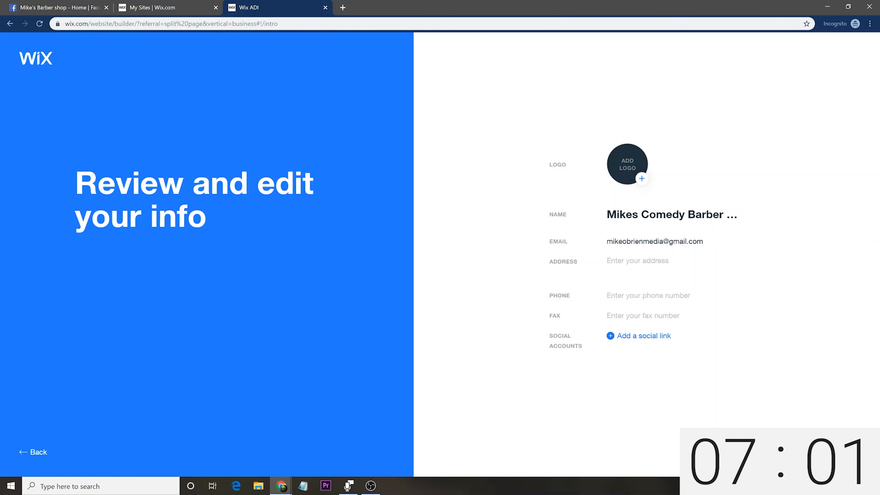
{"action": "mouse_move", "coordinate": [643, 182]}
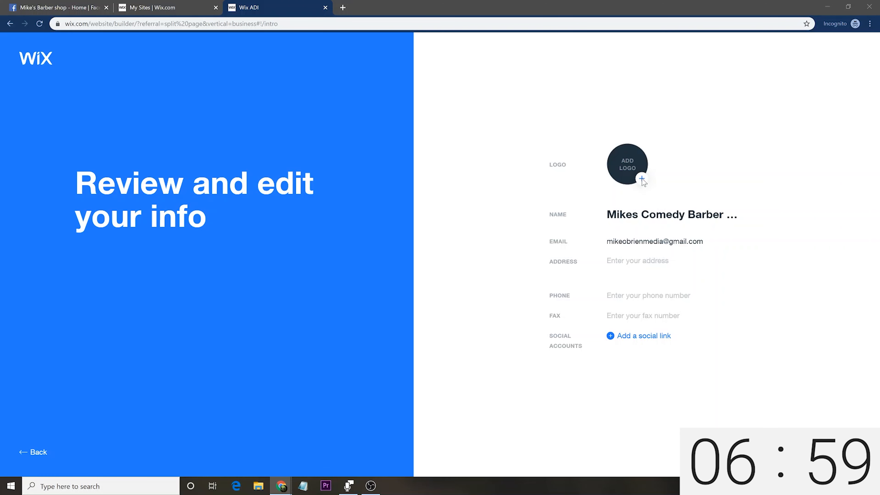
Upload the barbershop logo to the business info and continue to themes
{"action": "left_click", "coordinate": [627, 164]}
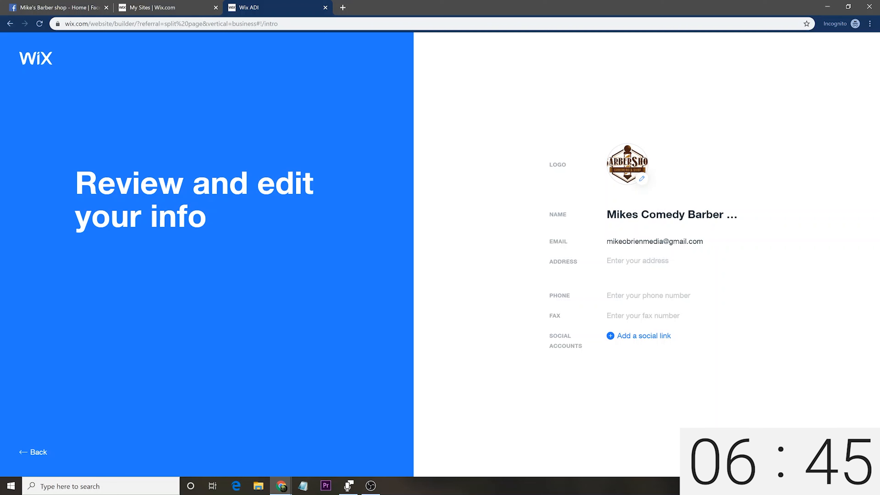
{"action": "left_click", "coordinate": [638, 335]}
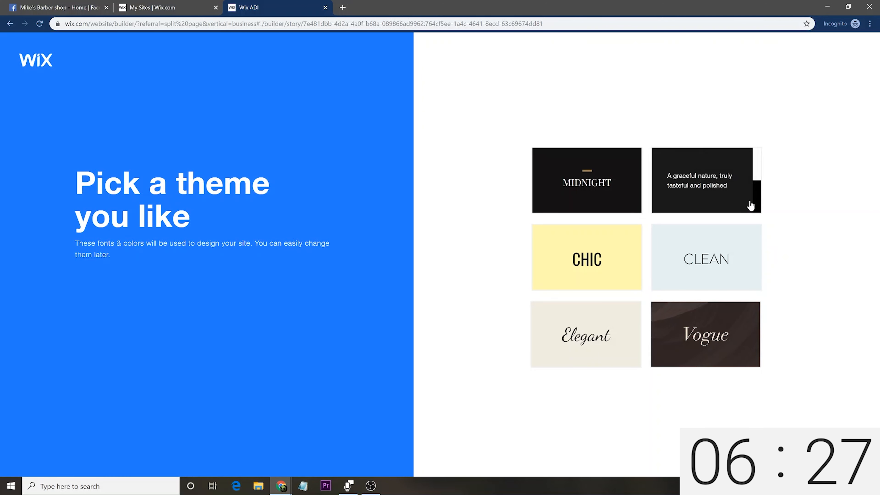
{"action": "mouse_move", "coordinate": [605, 196]}
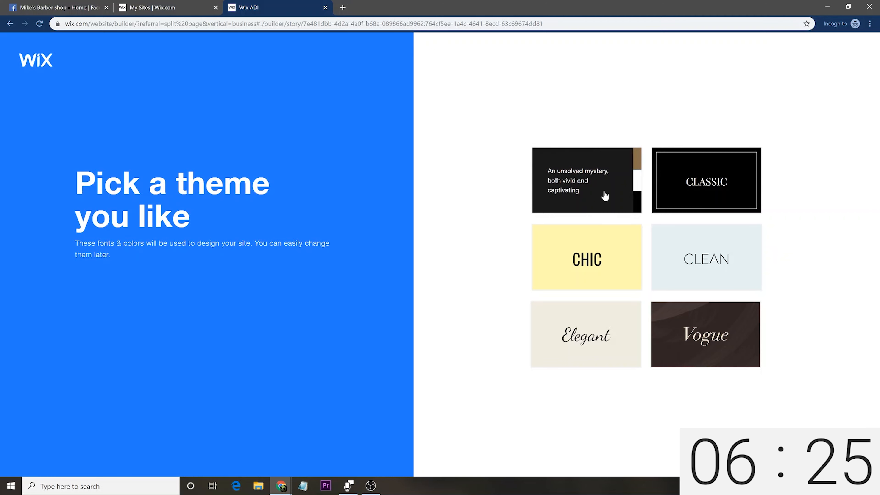
Pick the Midnight theme for the site's fonts and colours
{"action": "left_click", "coordinate": [586, 180]}
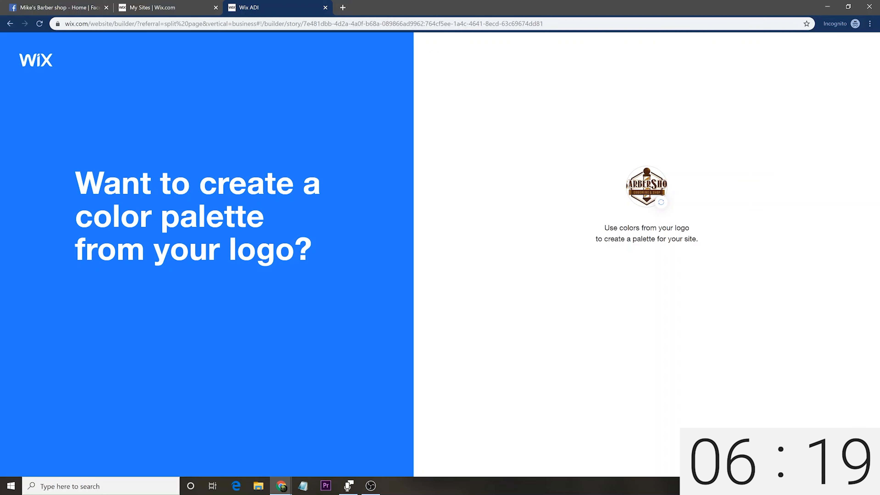
{"action": "mouse_move", "coordinate": [667, 205]}
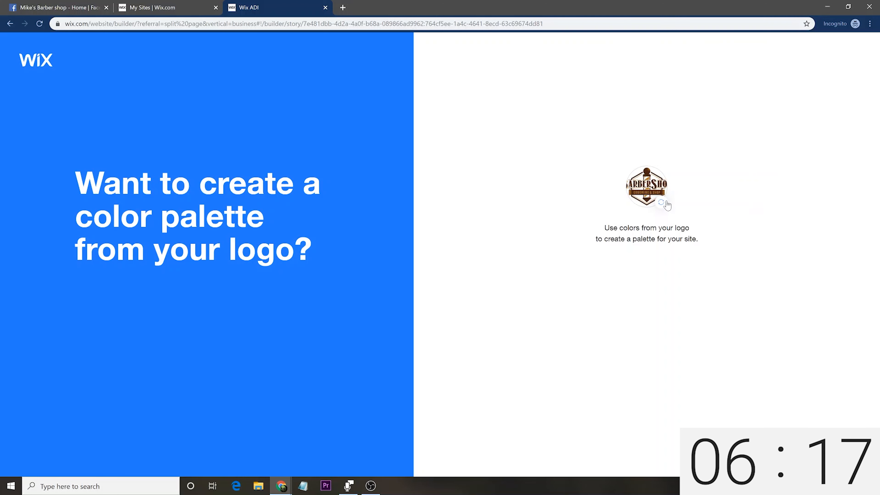
{"action": "mouse_move", "coordinate": [673, 258]}
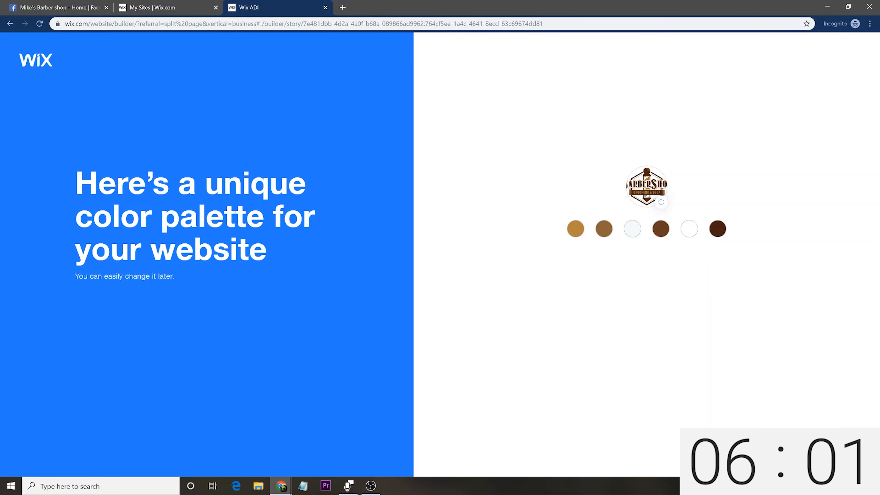
{"action": "mouse_move", "coordinate": [585, 238]}
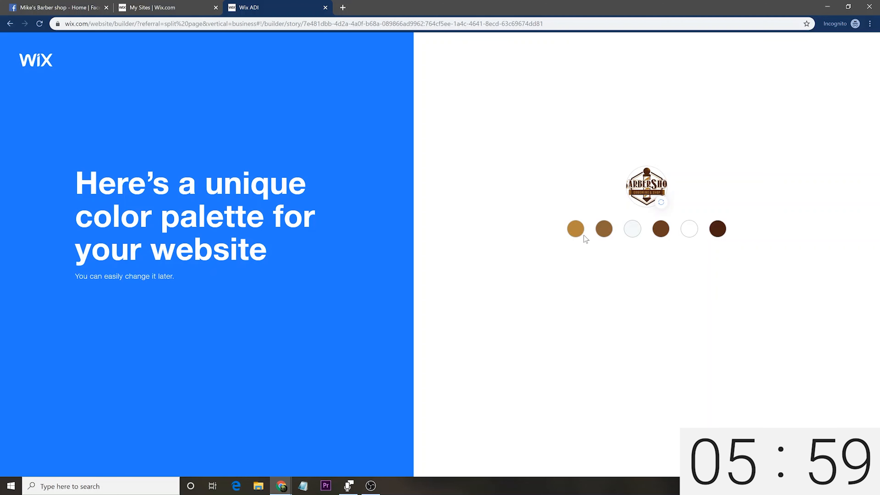
{"action": "mouse_move", "coordinate": [748, 230]}
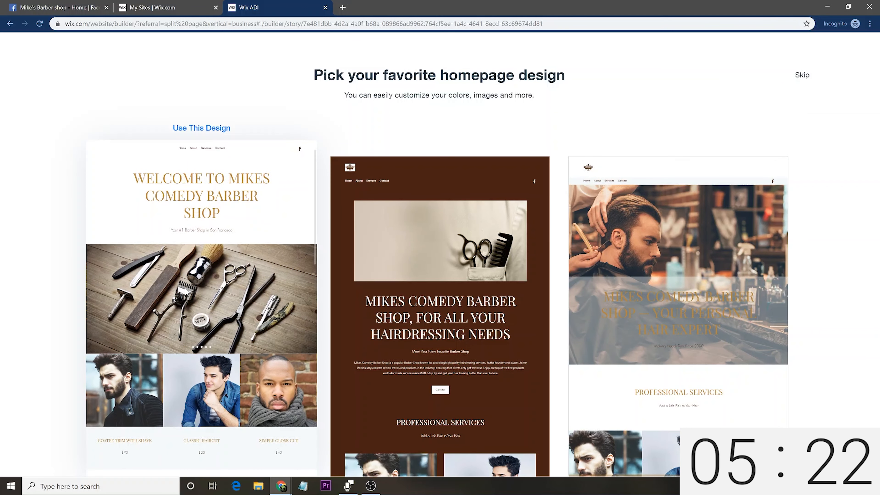
Use the left homepage design with the large 'Welcome to Mikes Comedy Barber Shop' title
{"action": "left_click", "coordinate": [202, 128]}
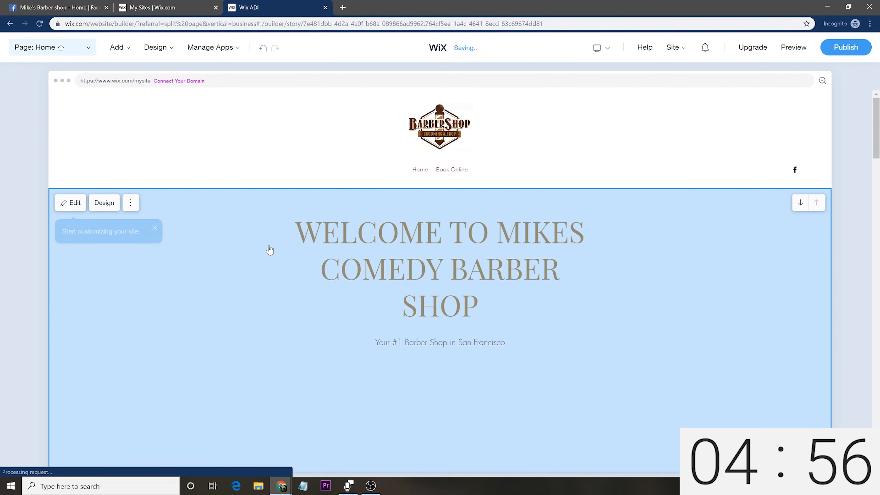
Bring up the Welcome section's content panel with its title, subtitle and media fields
{"action": "scroll", "scroll_direction": "down", "scroll_amount": 3}
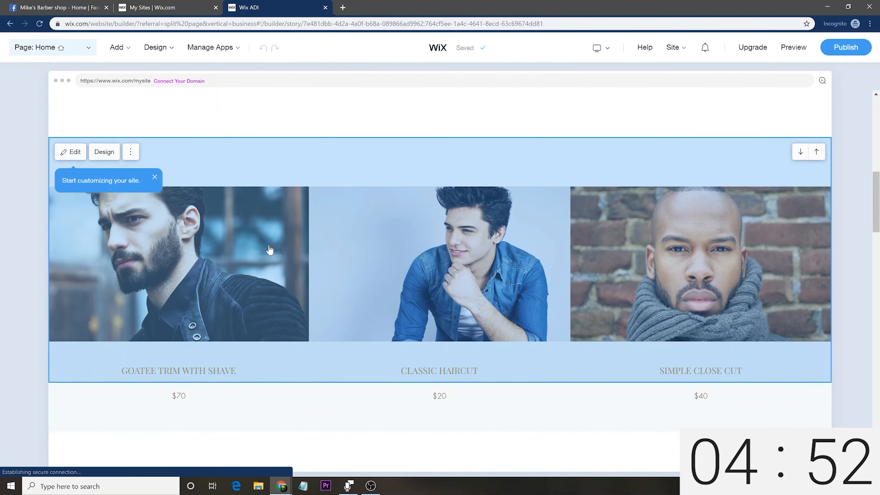
{"action": "left_click", "coordinate": [70, 151]}
{"action": "type", "text": "Fu"}
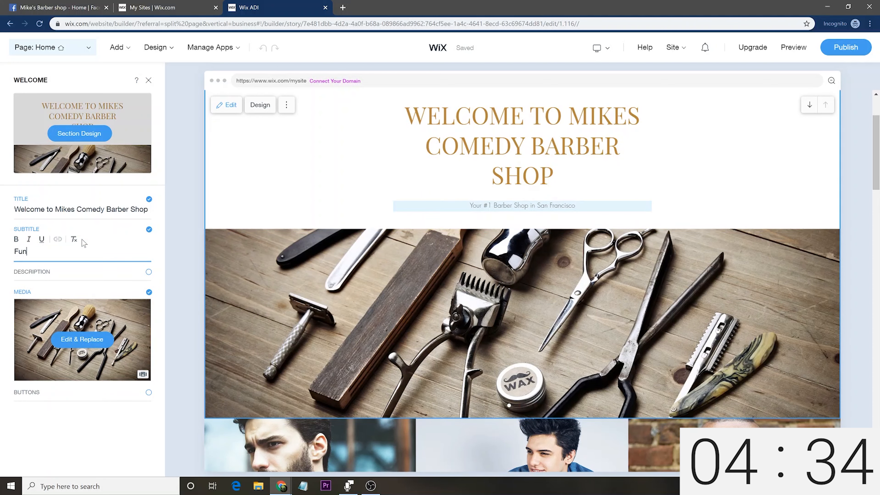
Set the Welcome subtitle to 'Funniest barber shop in Philly'
{"action": "type", "text": "niest barber shop in P"}
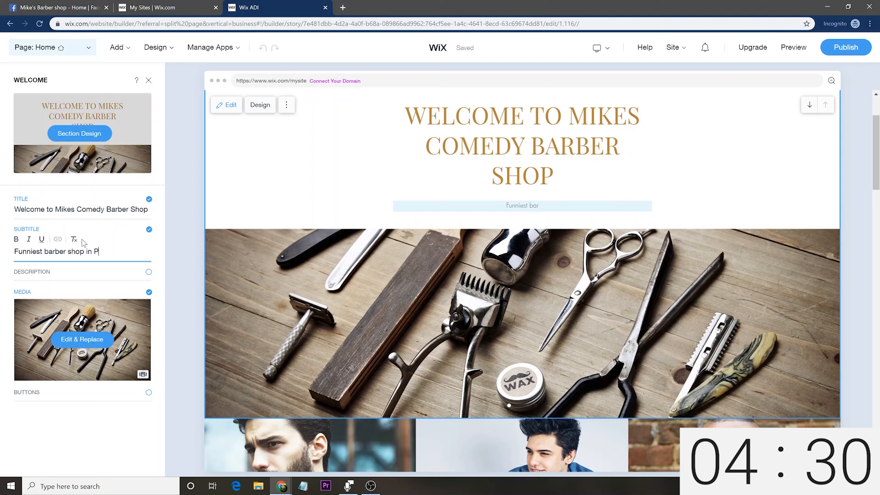
{"action": "type", "text": "hilly"}
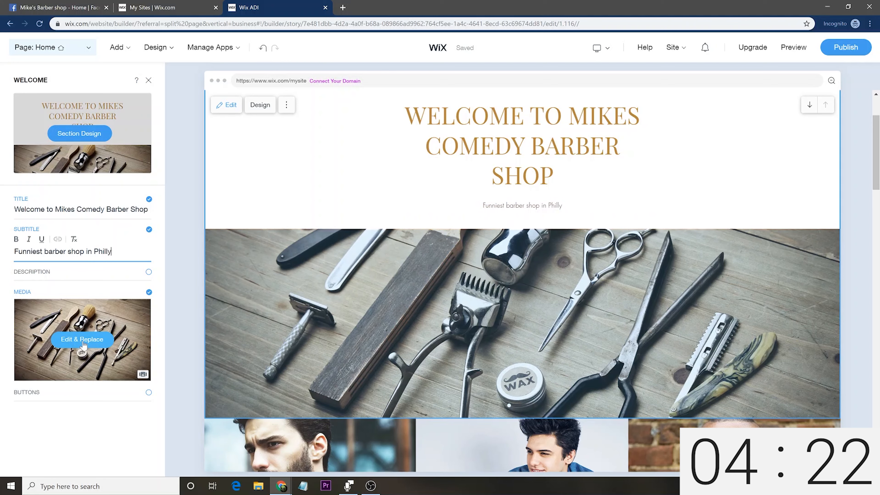
{"action": "mouse_move", "coordinate": [100, 143]}
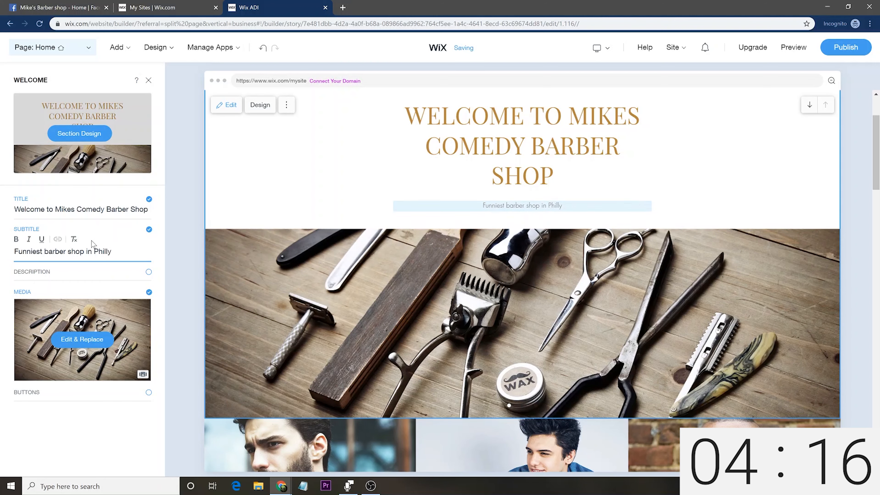
{"action": "mouse_move", "coordinate": [104, 134]}
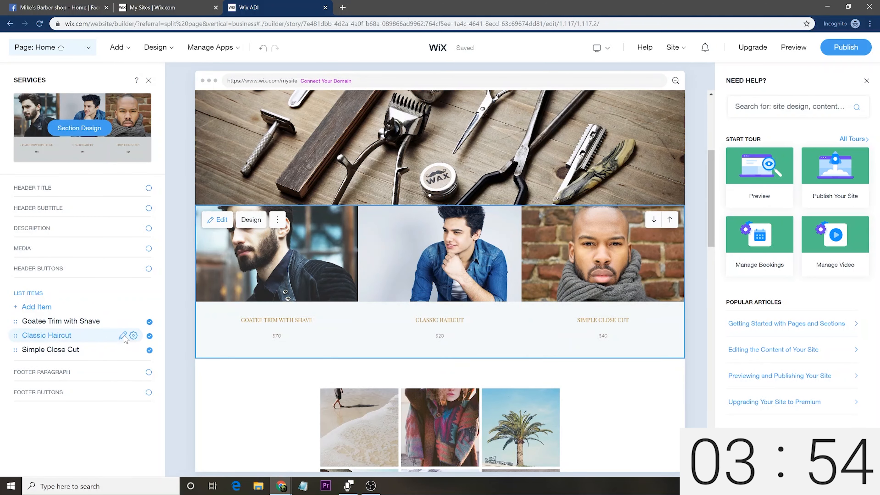
Set the Classic Haircut service price to 30 and reach the Instagram feed section
{"action": "left_click", "coordinate": [126, 336]}
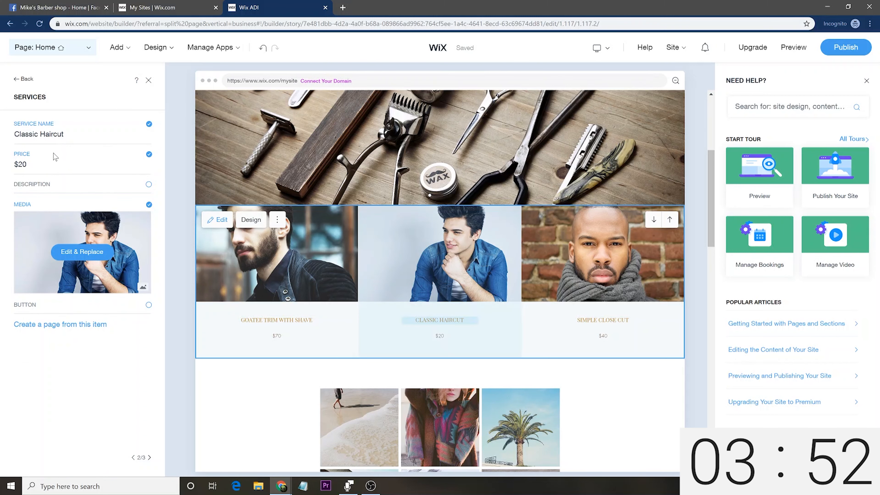
{"action": "left_click", "coordinate": [35, 163]}
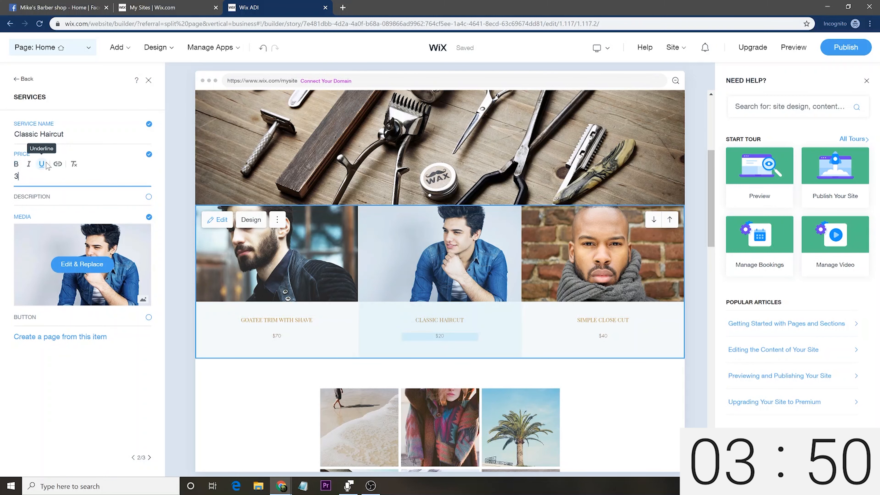
{"action": "type", "text": "0"}
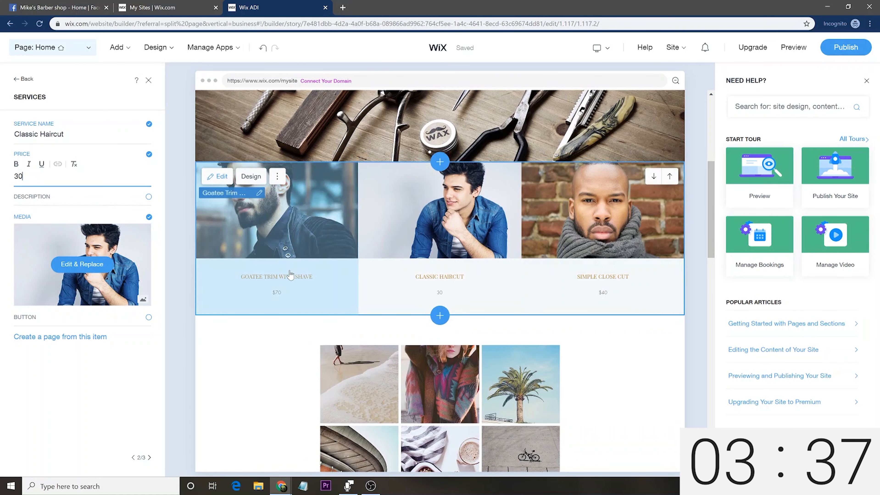
{"action": "scroll", "scroll_direction": "down", "scroll_amount": 3}
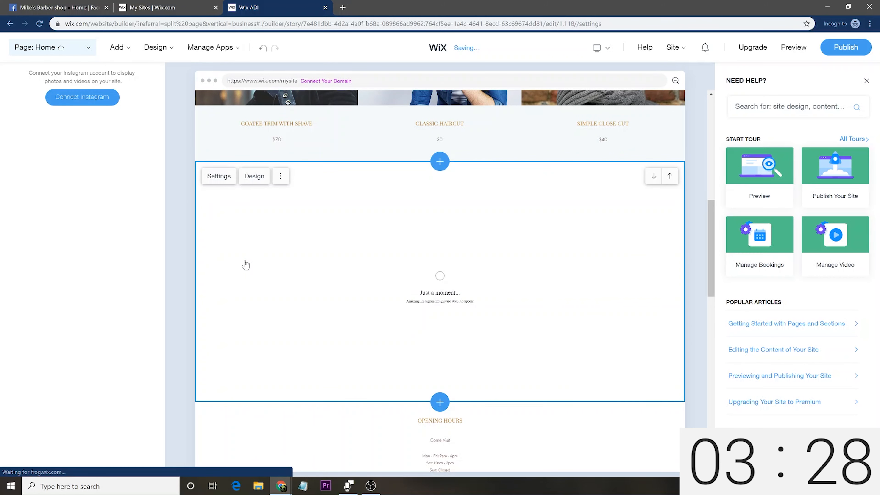
{"action": "left_click", "coordinate": [219, 176]}
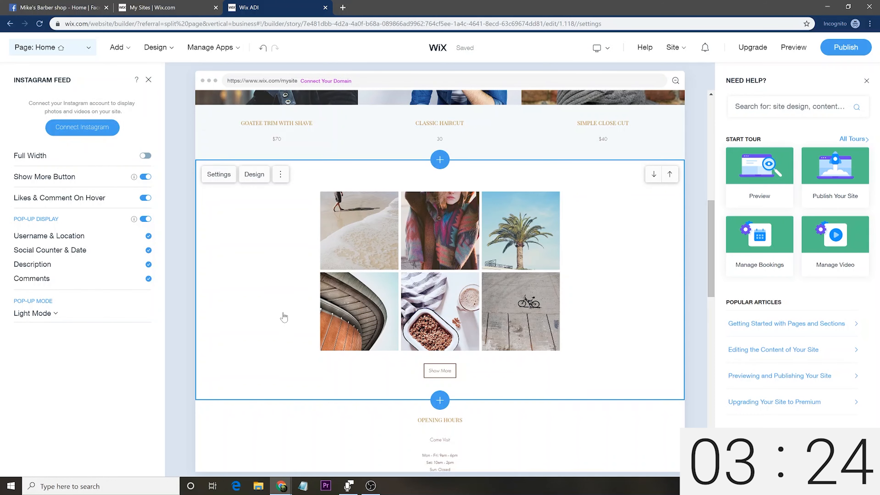
{"action": "scroll", "scroll_direction": "down", "scroll_amount": 3}
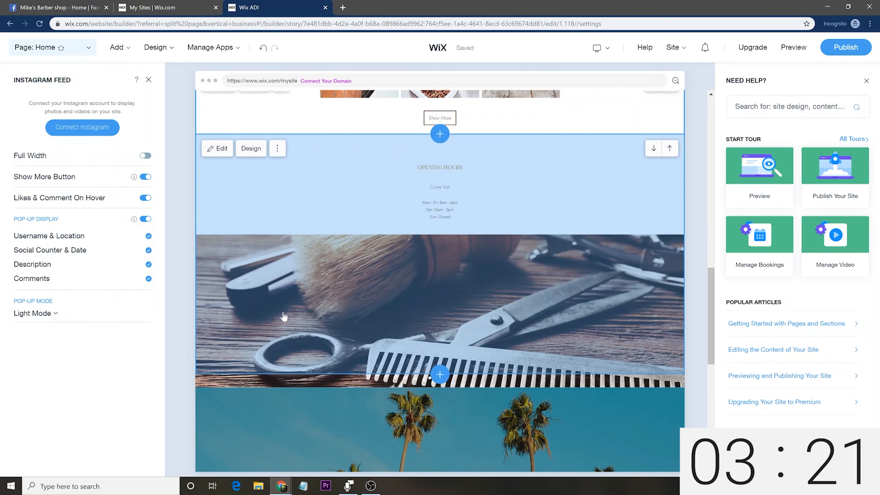
{"action": "scroll", "scroll_direction": "down", "scroll_amount": 3}
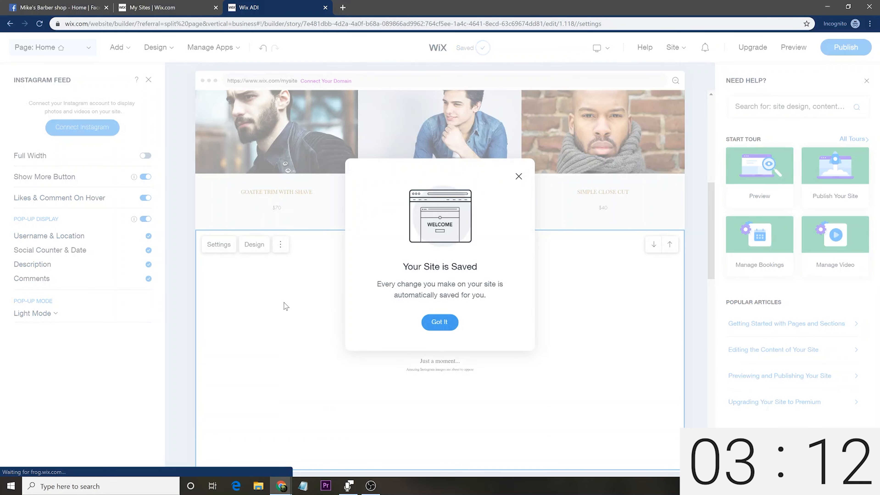
{"action": "left_click", "coordinate": [440, 322]}
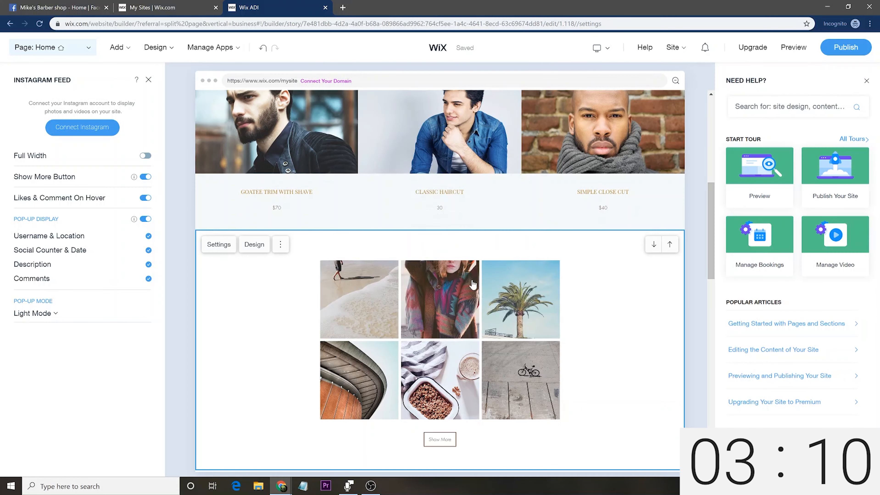
{"action": "scroll", "scroll_direction": "up", "scroll_amount": 3}
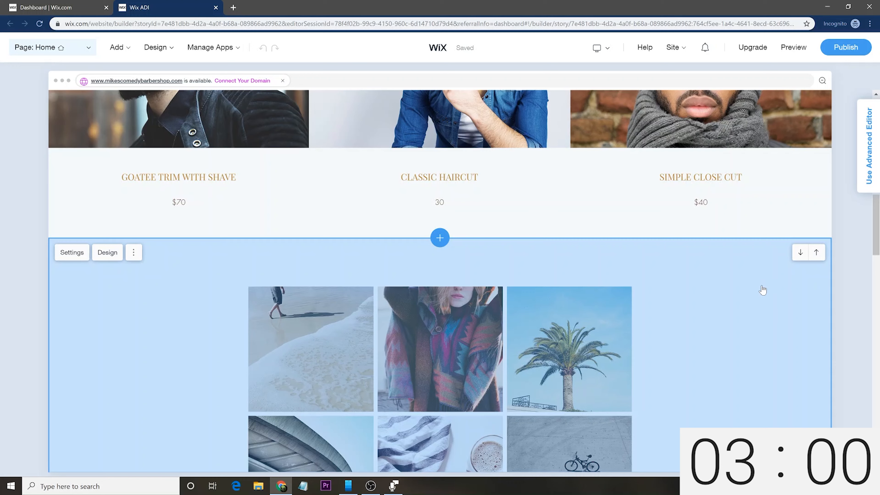
{"action": "mouse_move", "coordinate": [801, 252]}
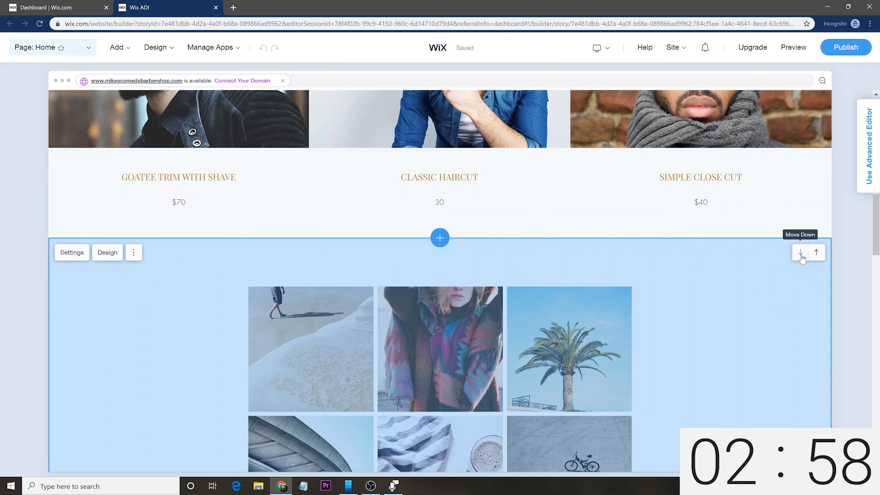
Move the Instagram feed below Opening Hours and start adding a new section above it
{"action": "left_click", "coordinate": [799, 252]}
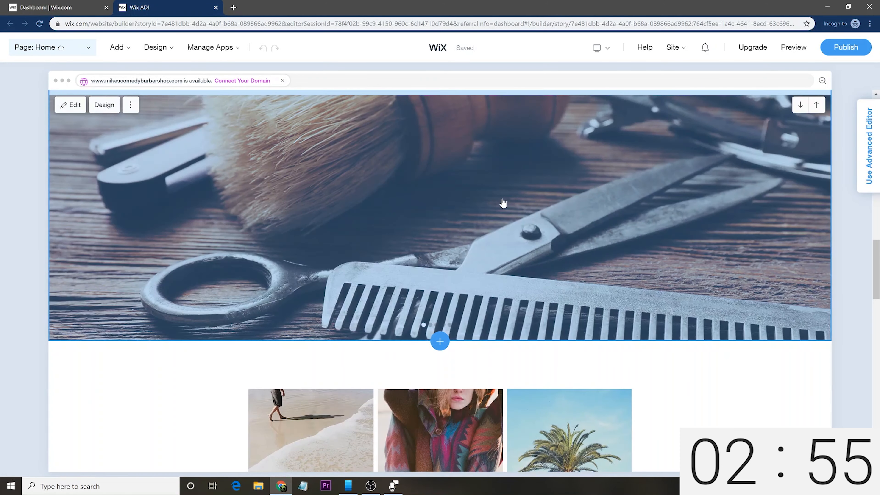
{"action": "scroll", "scroll_direction": "down", "scroll_amount": 3}
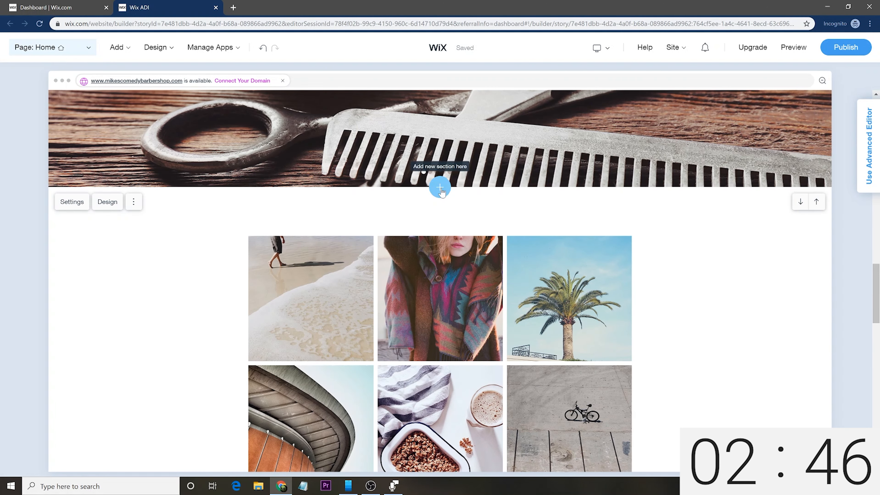
{"action": "left_click", "coordinate": [440, 188]}
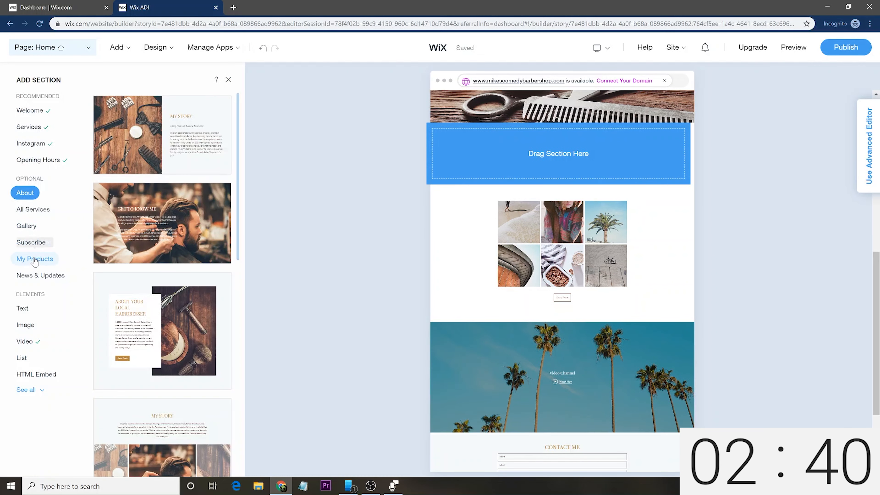
{"action": "mouse_move", "coordinate": [40, 275]}
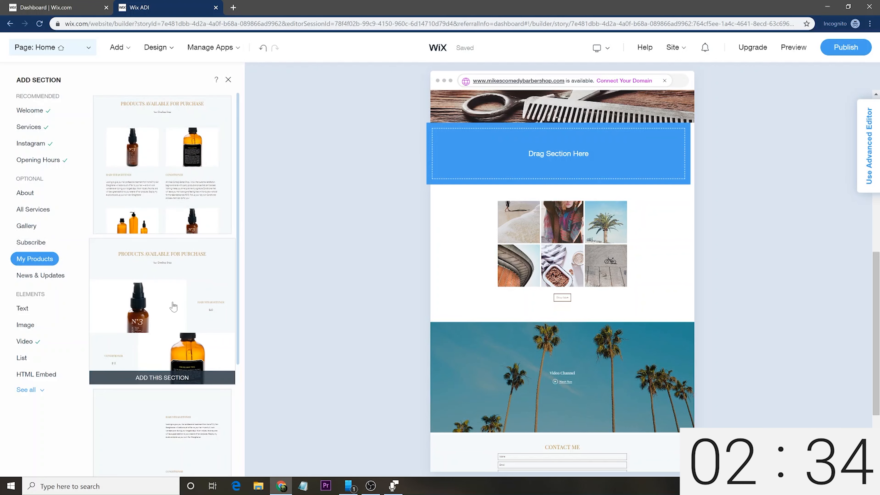
{"action": "scroll", "scroll_direction": "down", "scroll_amount": 3}
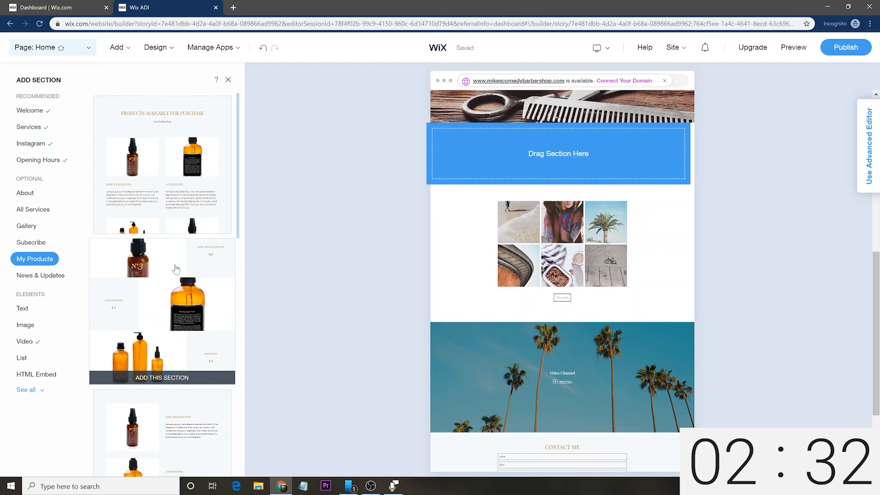
{"action": "left_click", "coordinate": [162, 378]}
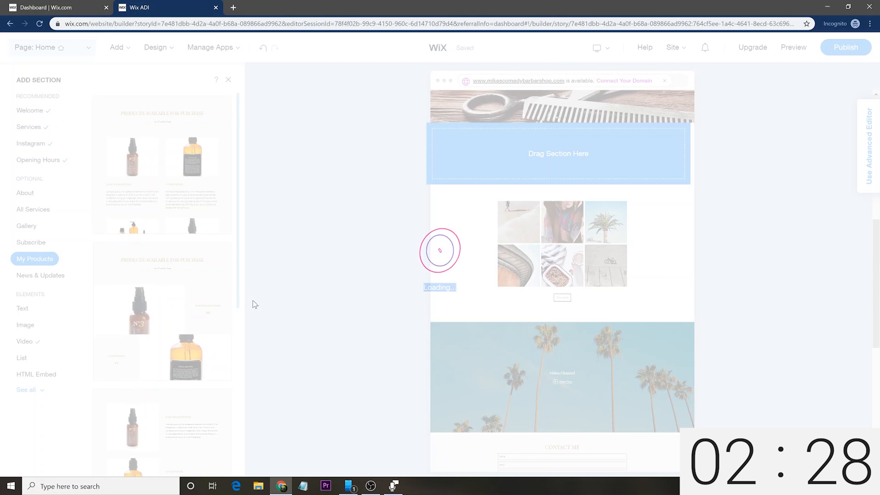
{"action": "left_click", "coordinate": [34, 259]}
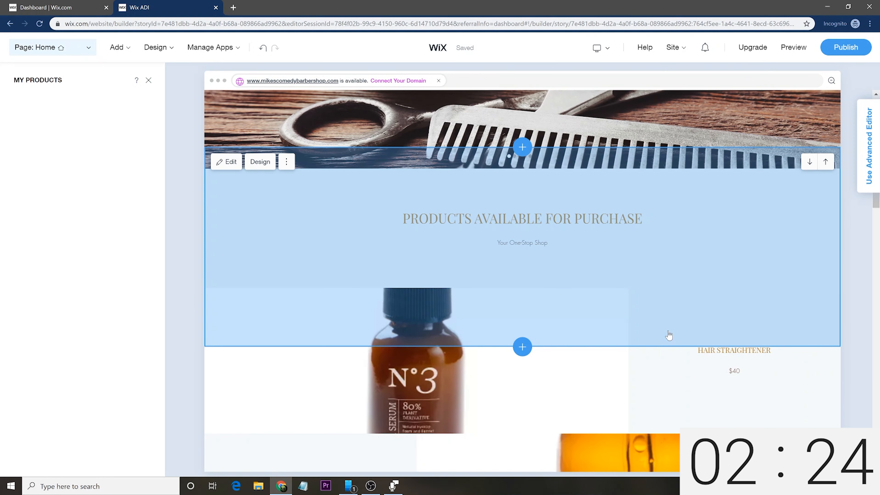
{"action": "mouse_move", "coordinate": [727, 348]}
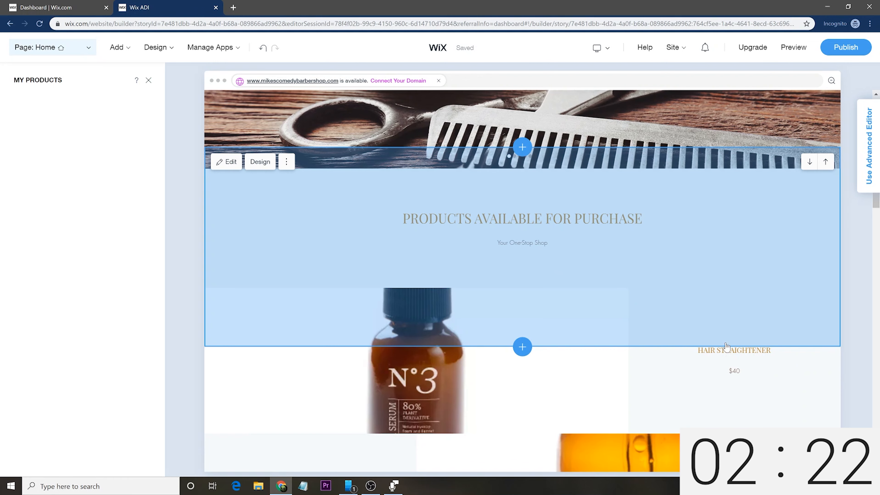
{"action": "mouse_move", "coordinate": [691, 302]}
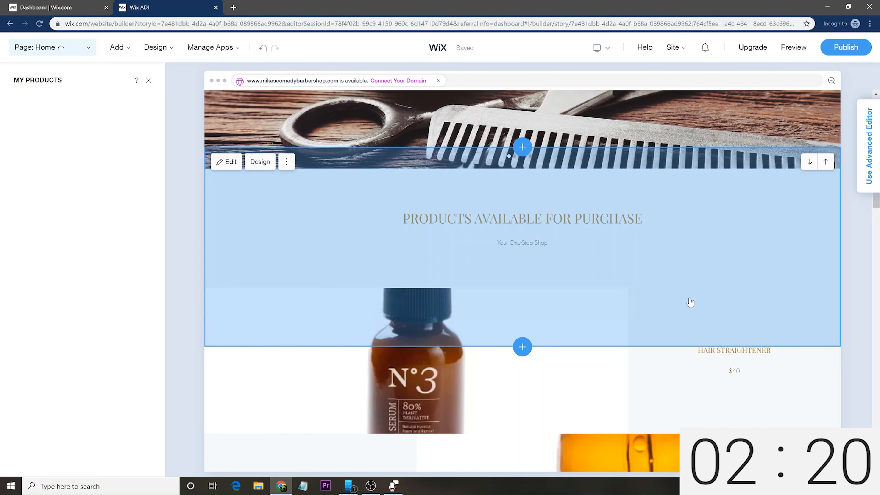
{"action": "mouse_move", "coordinate": [679, 274]}
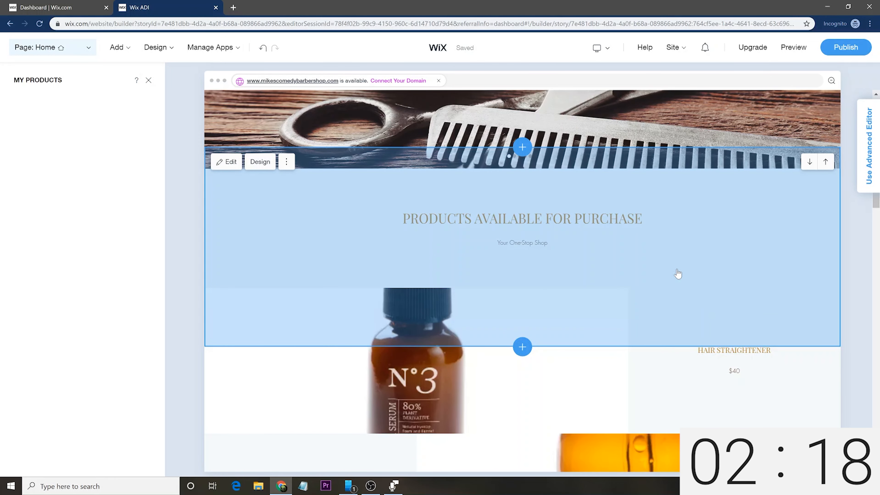
{"action": "left_click", "coordinate": [210, 47]}
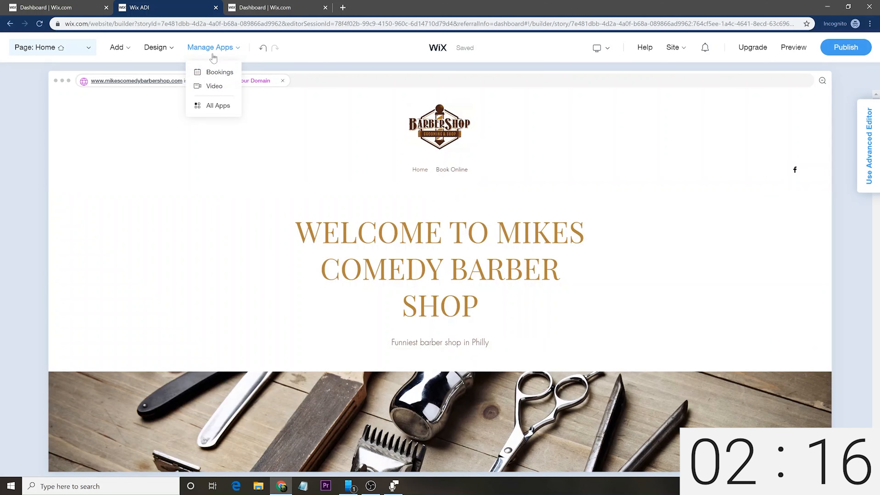
{"action": "left_click", "coordinate": [156, 47]}
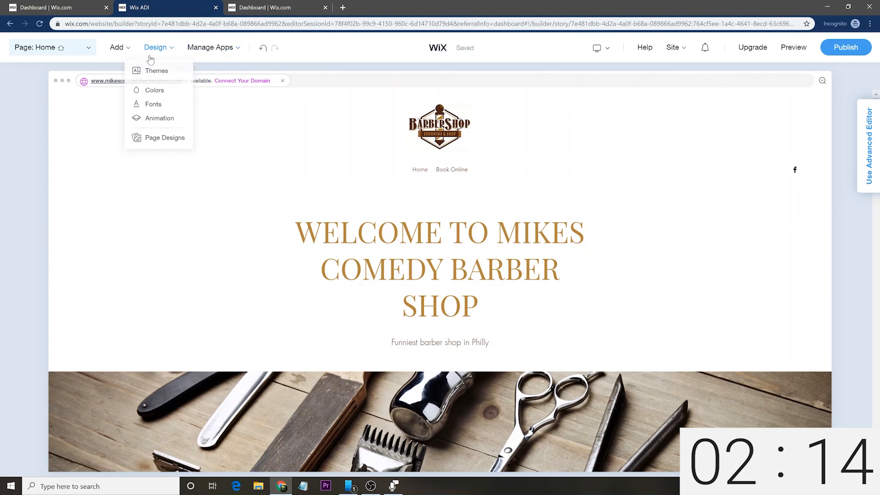
{"action": "mouse_move", "coordinate": [153, 106]}
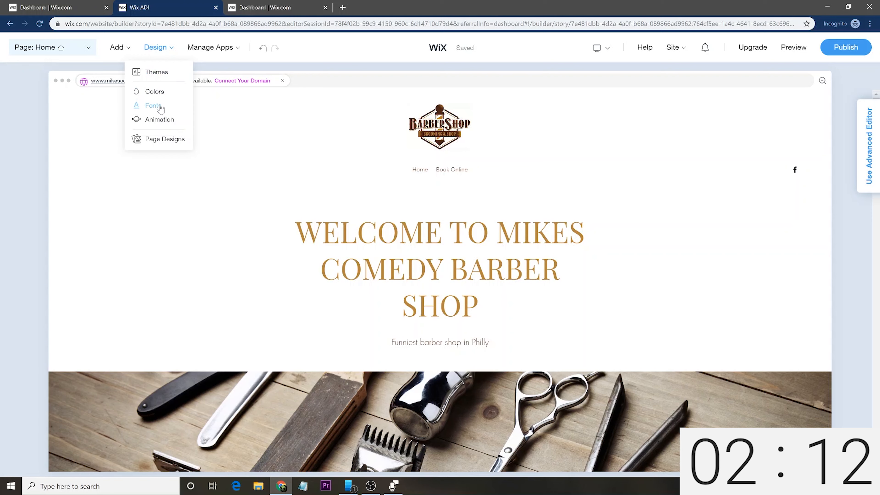
{"action": "left_click", "coordinate": [116, 47]}
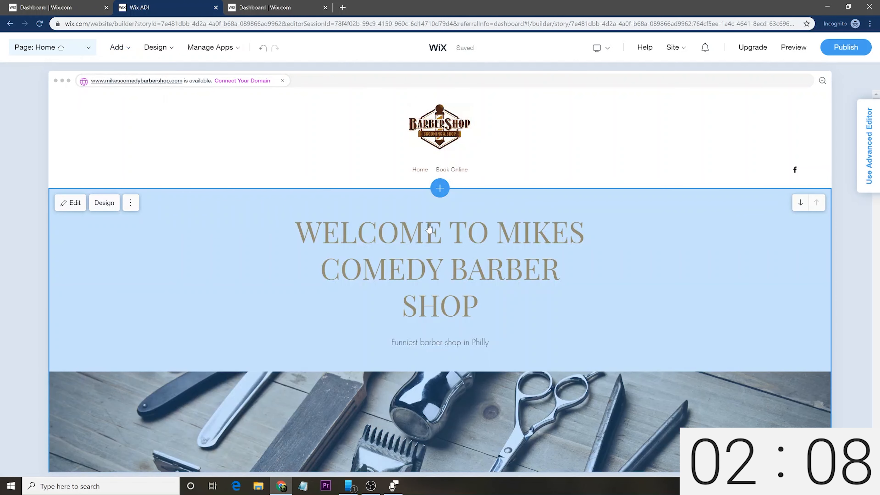
{"action": "left_click", "coordinate": [600, 47]}
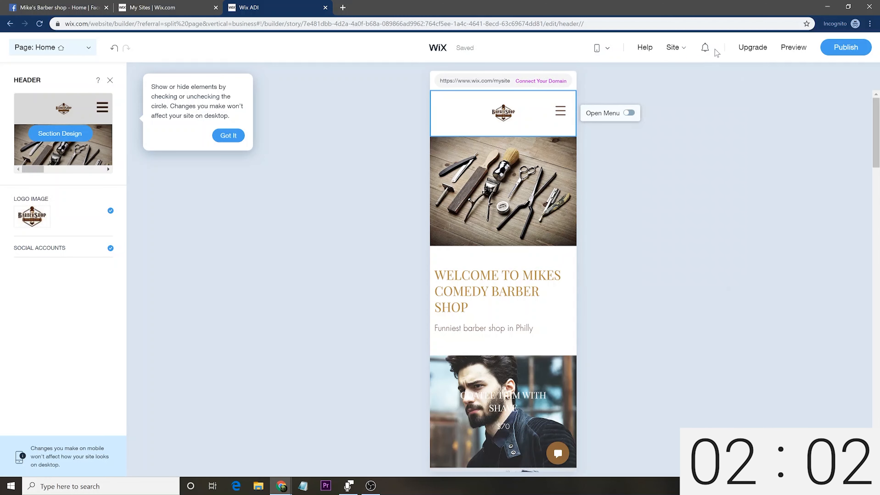
{"action": "left_click", "coordinate": [601, 48]}
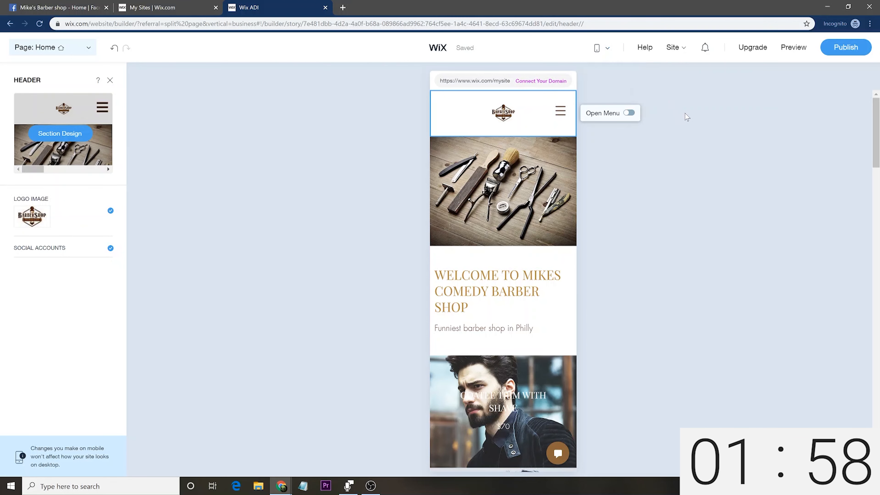
{"action": "scroll", "scroll_direction": "down", "scroll_amount": 3}
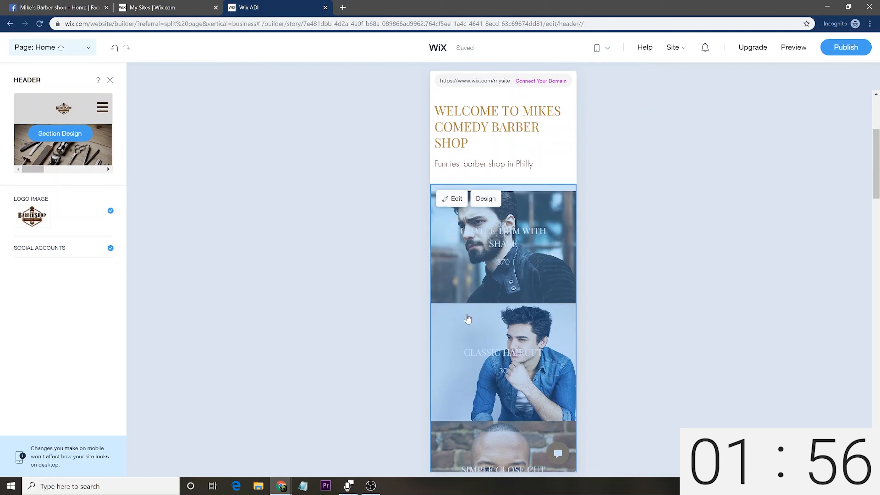
{"action": "scroll", "scroll_direction": "down", "scroll_amount": 3}
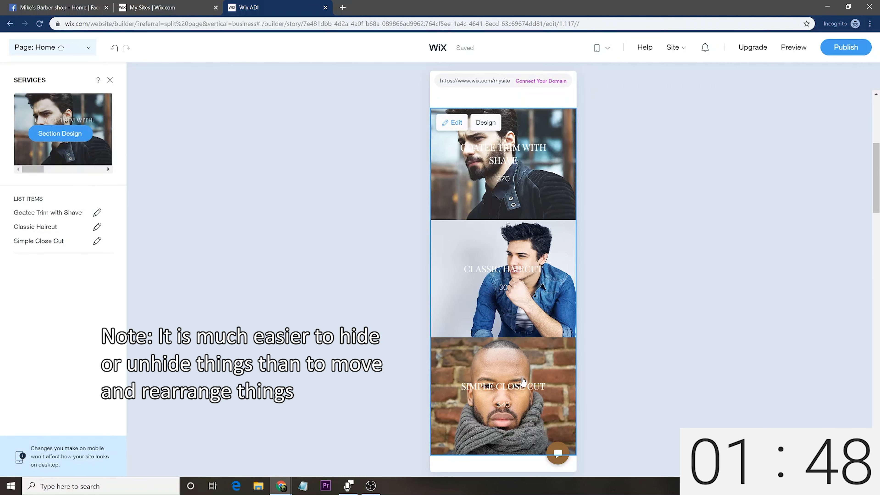
{"action": "mouse_move", "coordinate": [525, 393]}
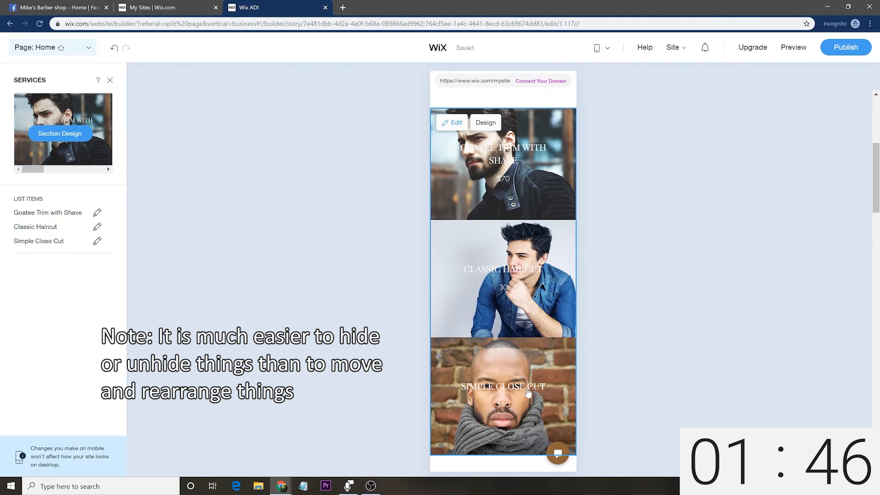
{"action": "mouse_move", "coordinate": [549, 195]}
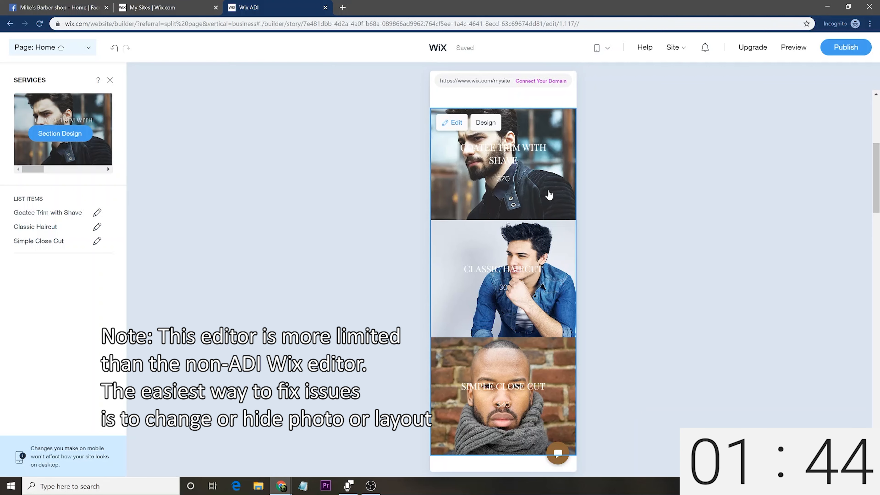
{"action": "scroll", "scroll_direction": "down", "scroll_amount": 3}
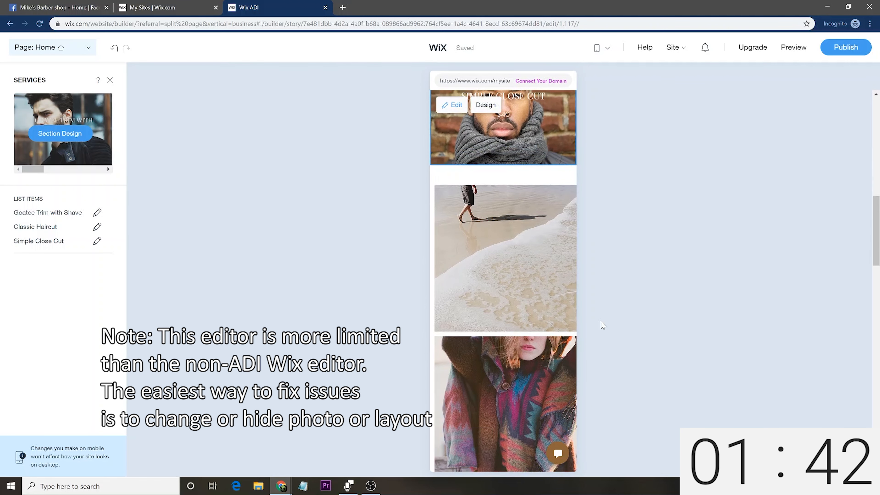
{"action": "scroll", "scroll_direction": "down", "scroll_amount": 3}
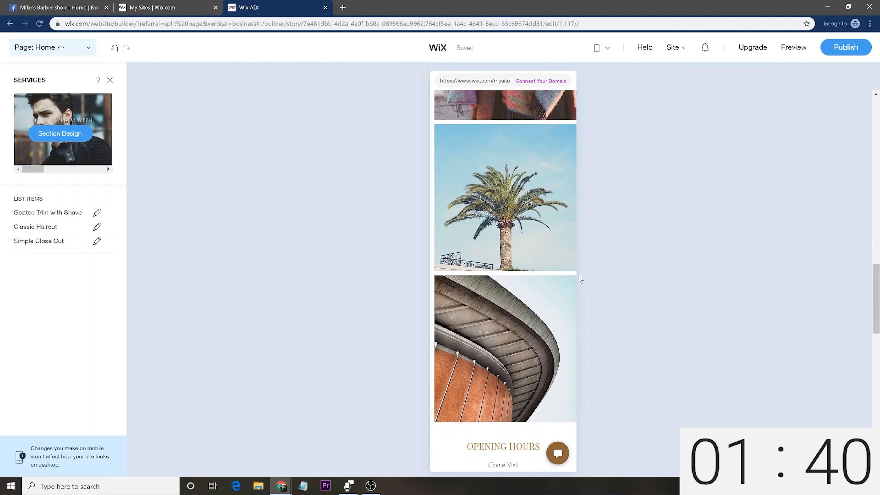
{"action": "scroll", "scroll_direction": "down", "scroll_amount": 3}
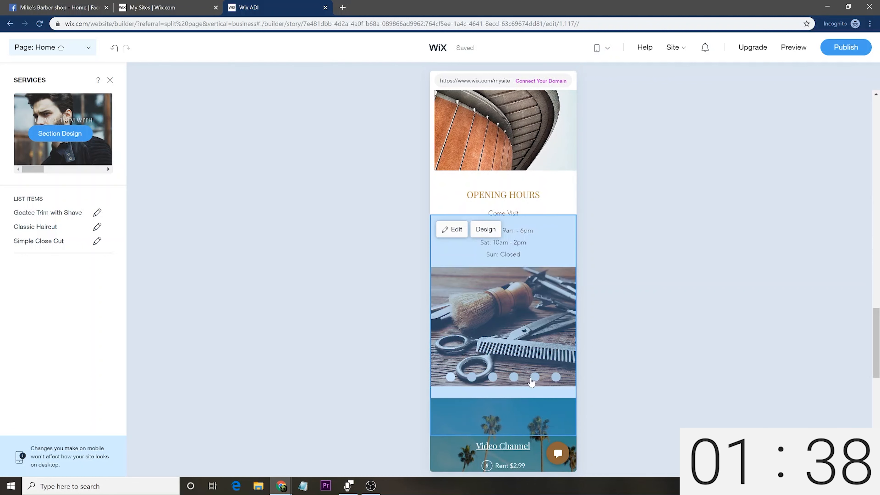
{"action": "mouse_move", "coordinate": [390, 249]}
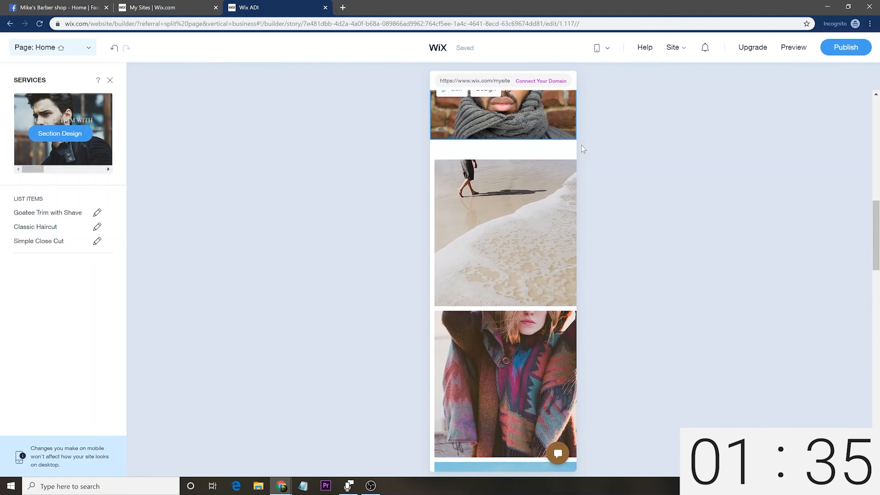
{"action": "scroll", "scroll_direction": "up", "scroll_amount": 3}
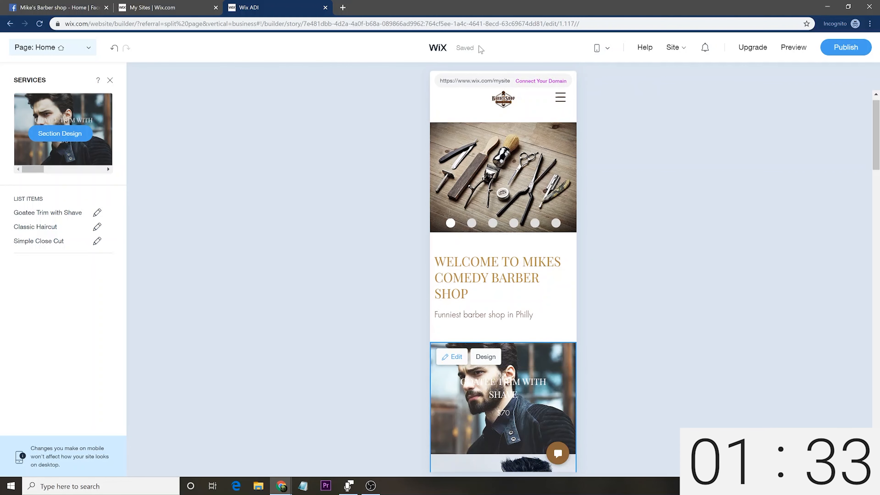
{"action": "mouse_move", "coordinate": [613, 51]}
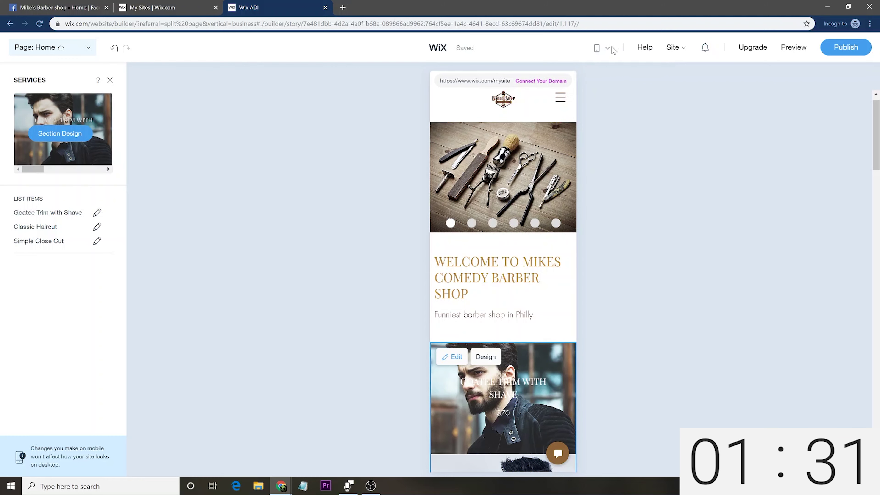
{"action": "left_click", "coordinate": [607, 47]}
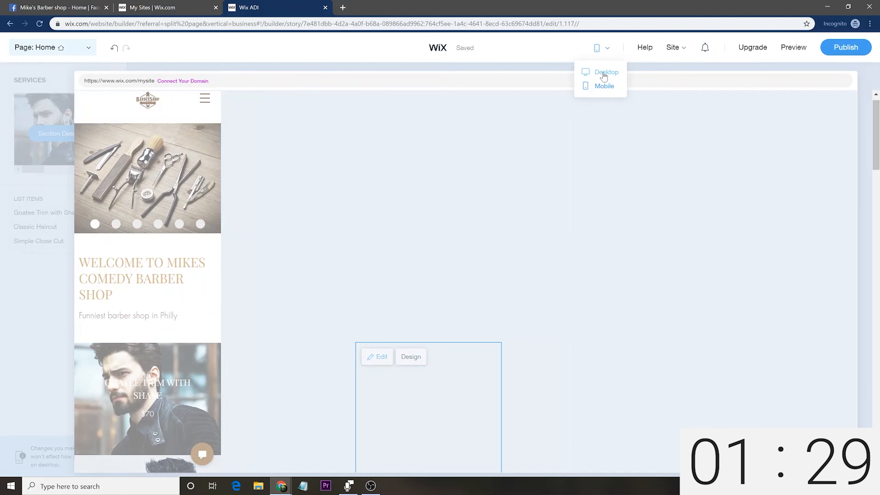
Return to the desktop layout and bring up the premium plan upgrade page
{"action": "left_click", "coordinate": [606, 72]}
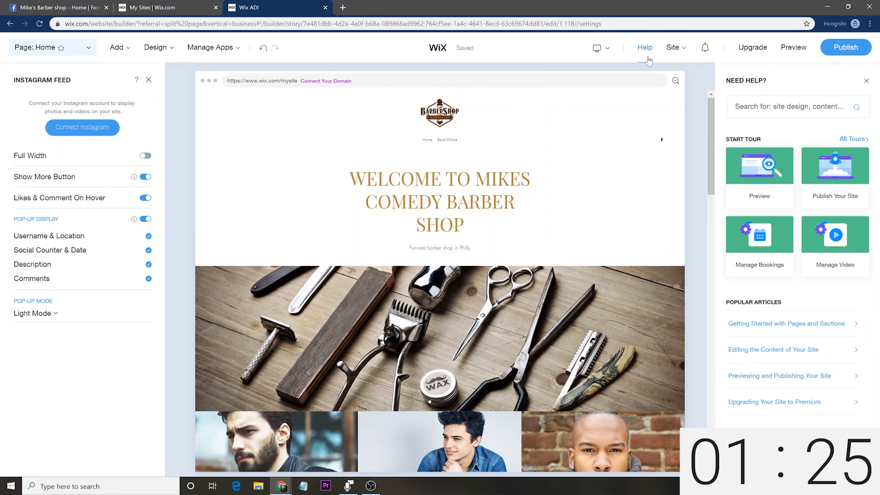
{"action": "mouse_move", "coordinate": [793, 47]}
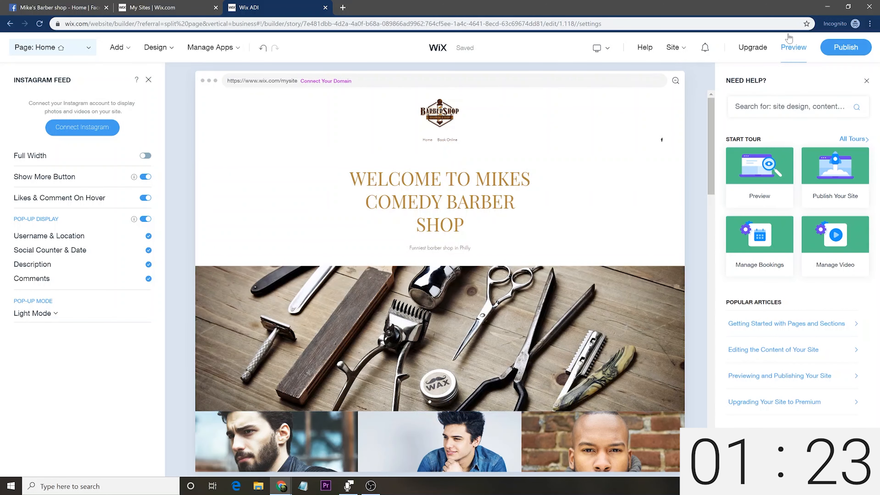
{"action": "left_click", "coordinate": [753, 47]}
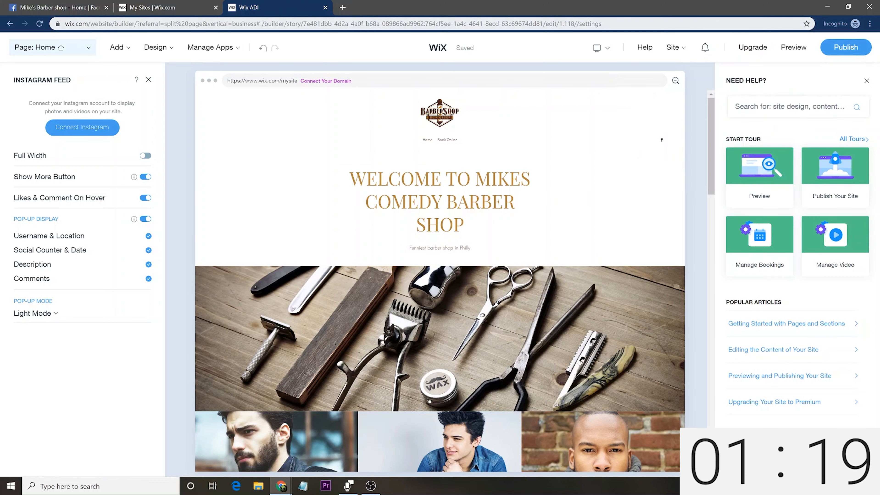
{"action": "left_click", "coordinate": [752, 48]}
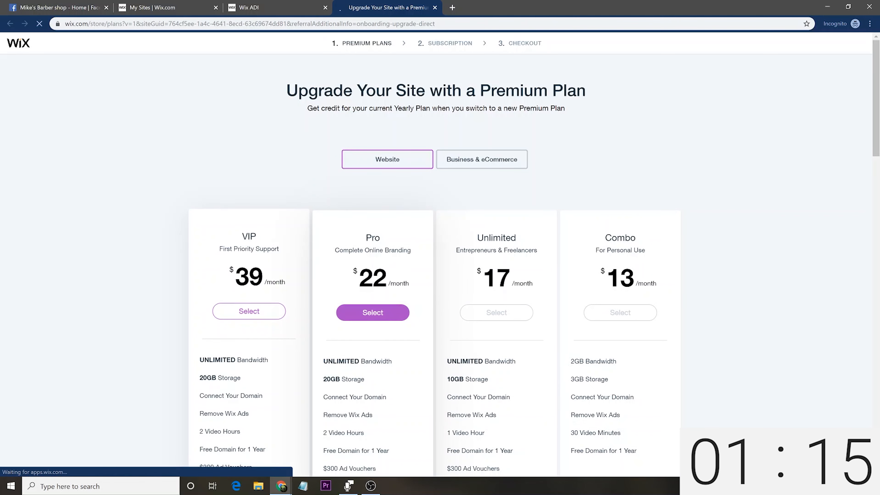
Select the Pro plan with a 3-year subscription period and confirm it
{"action": "left_click", "coordinate": [372, 313]}
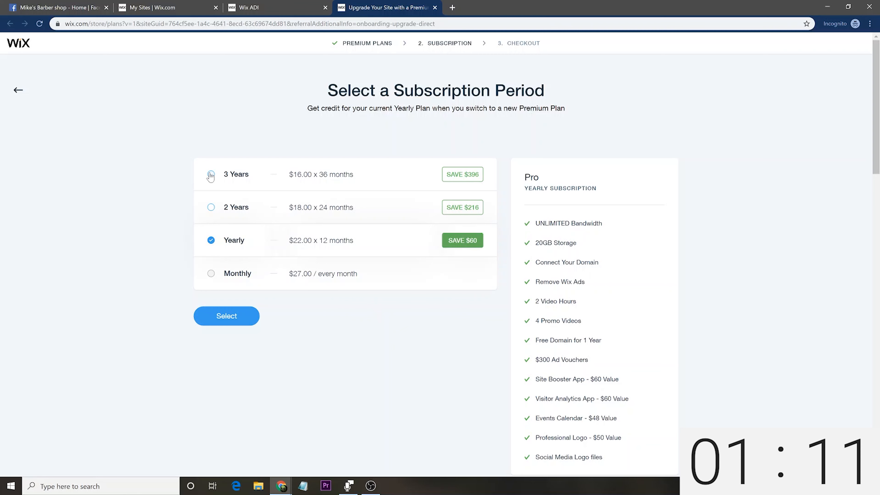
{"action": "left_click", "coordinate": [211, 174]}
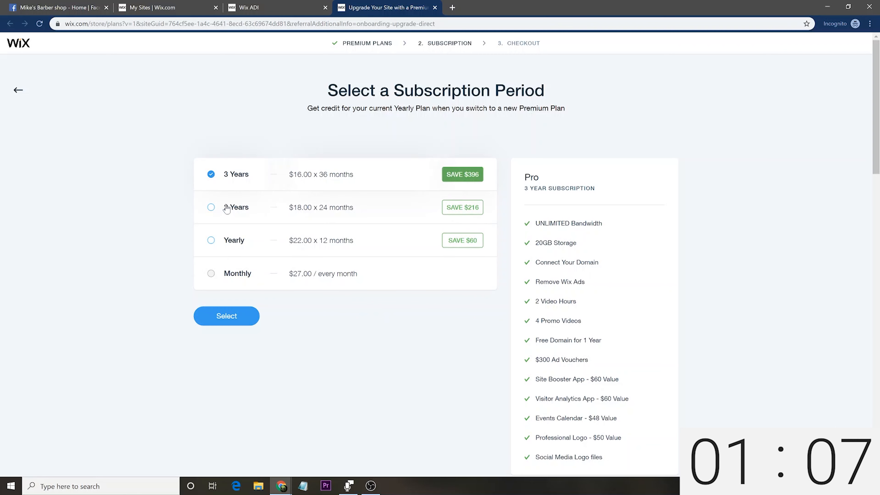
{"action": "mouse_move", "coordinate": [145, 262]}
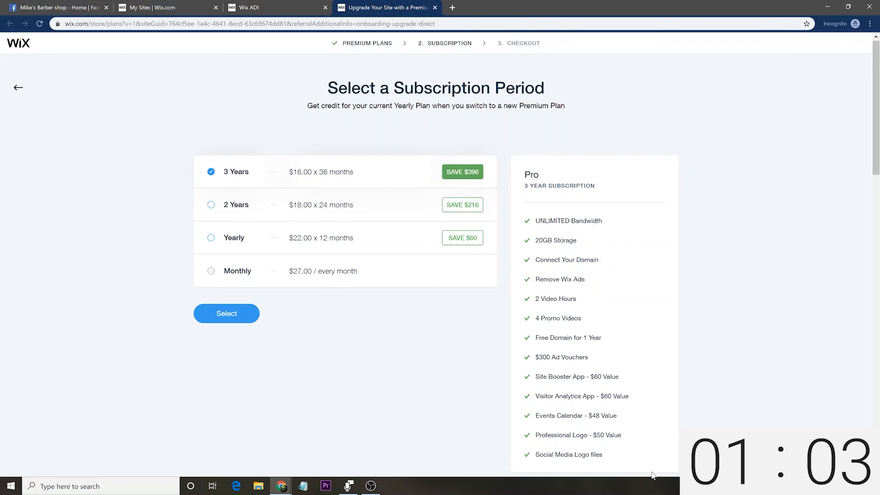
{"action": "mouse_move", "coordinate": [254, 362]}
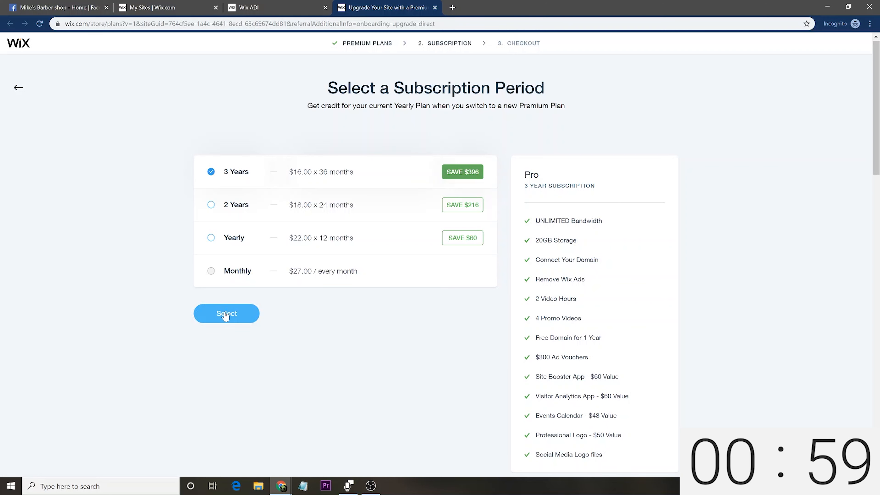
{"action": "left_click", "coordinate": [227, 314]}
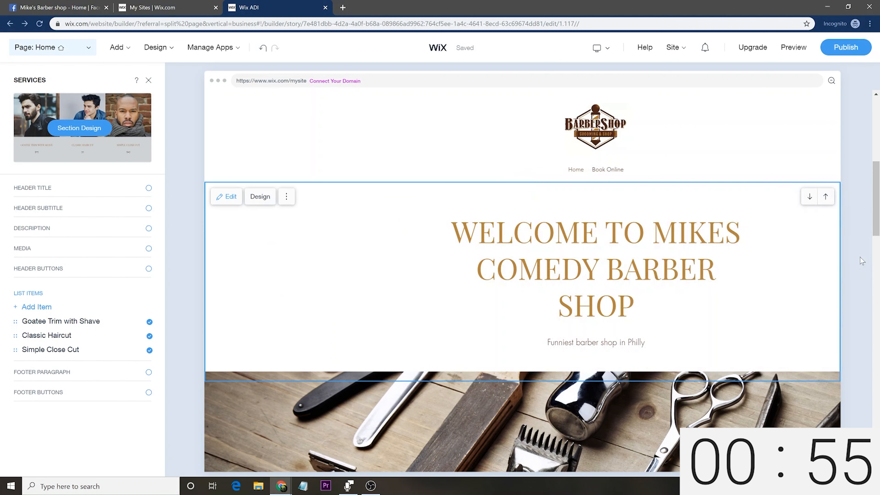
Publish the site on the free Wix.com address, keeping the site name in the URL
{"action": "left_click", "coordinate": [752, 47]}
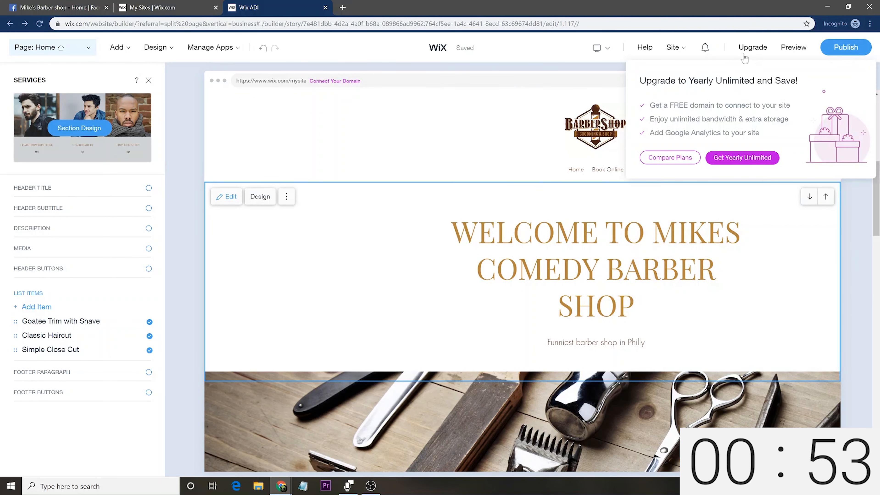
{"action": "mouse_move", "coordinate": [845, 47]}
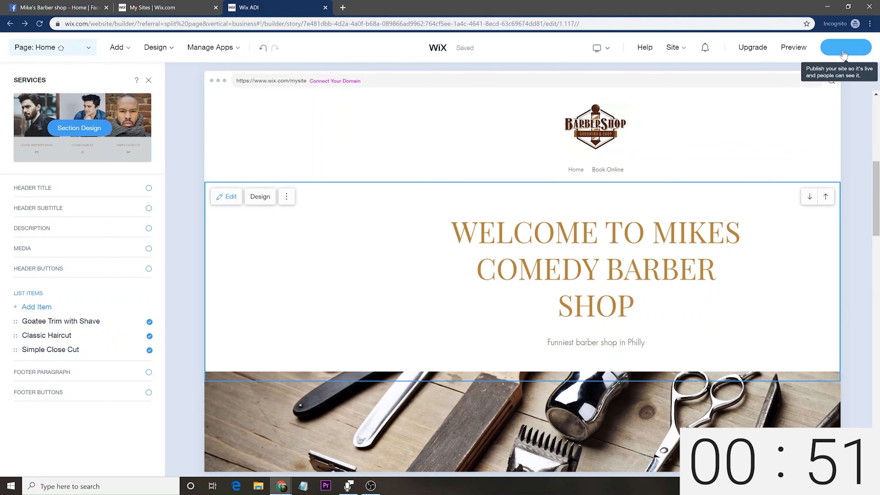
{"action": "left_click", "coordinate": [846, 47]}
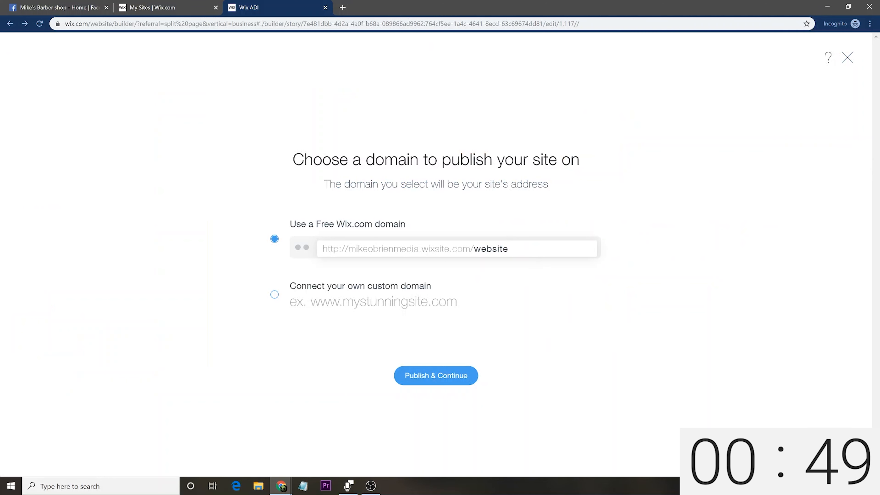
{"action": "double_click", "coordinate": [490, 249]}
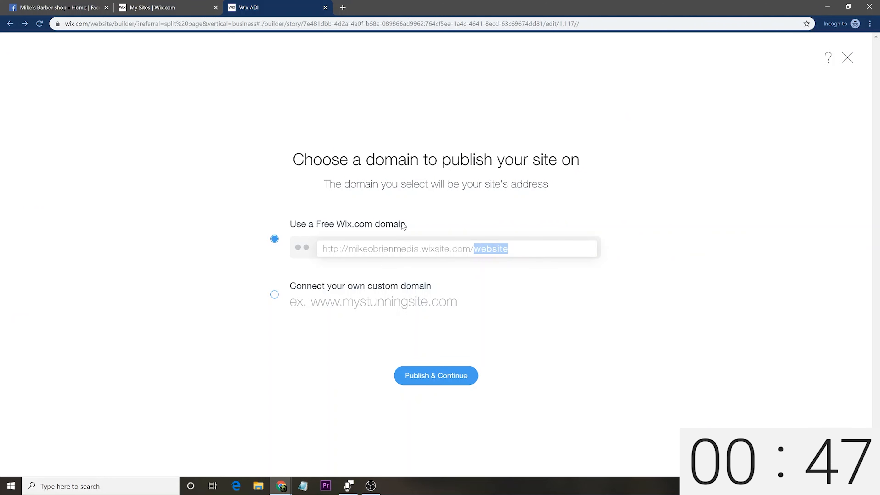
{"action": "left_click", "coordinate": [436, 375]}
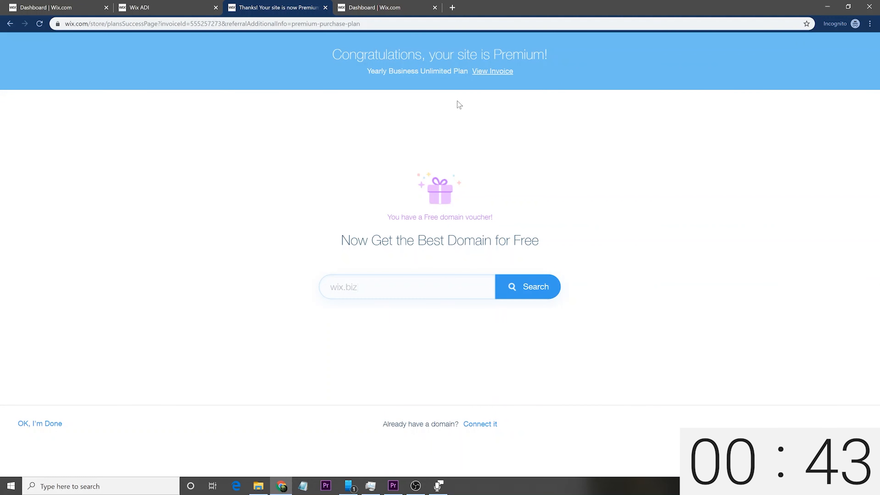
Search and claim mikescomedybarbershop.com as the free domain, then view the live published site
{"action": "left_click", "coordinate": [406, 285]}
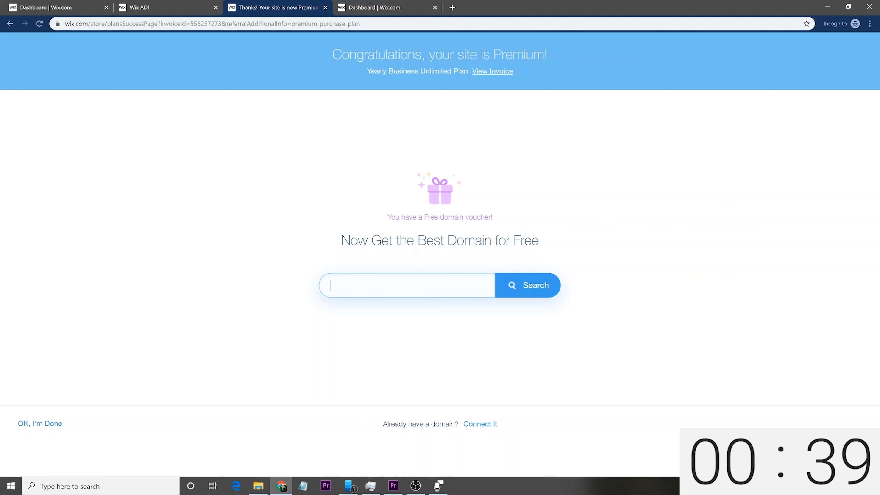
{"action": "type", "text": "mikes"}
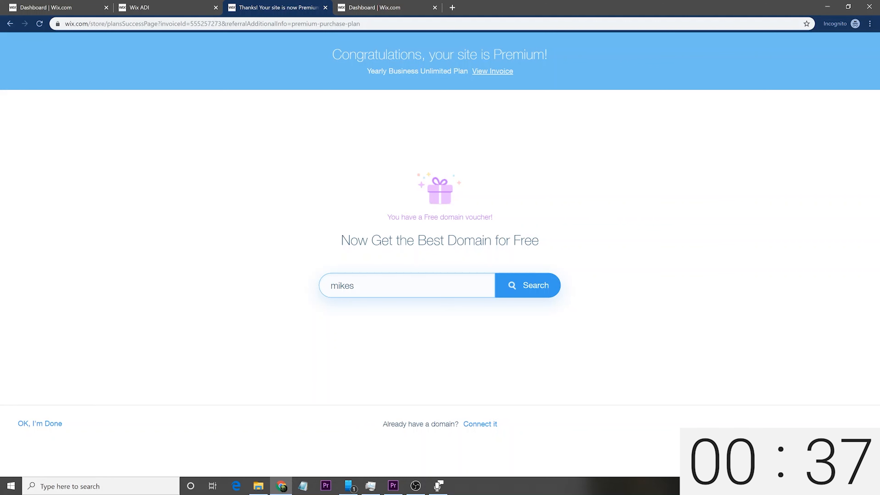
{"action": "type", "text": "comedybarbershop"}
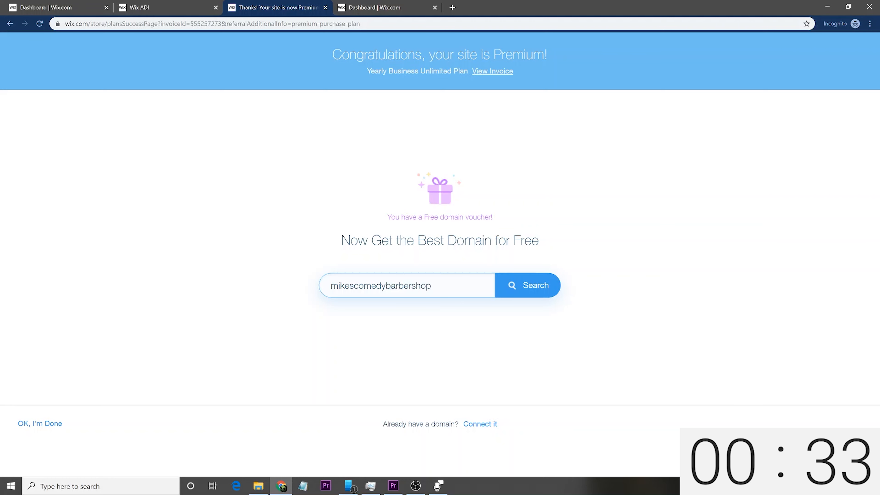
{"action": "left_click", "coordinate": [527, 285]}
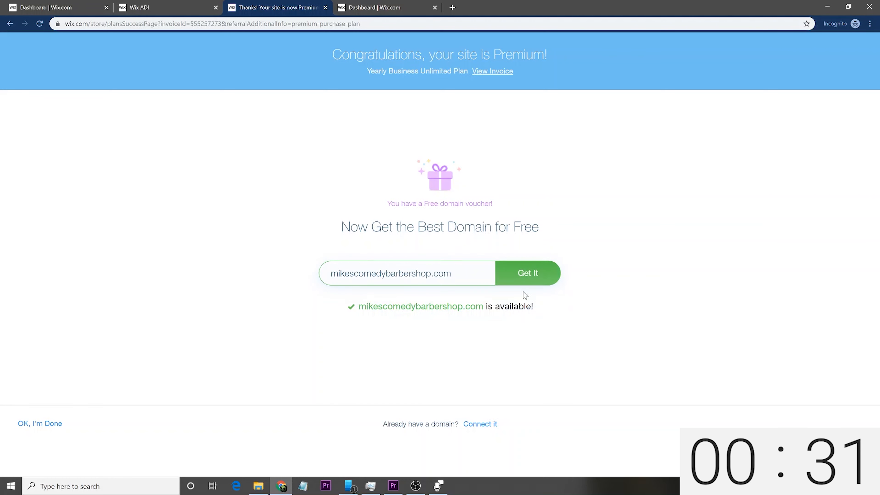
{"action": "left_click", "coordinate": [527, 273]}
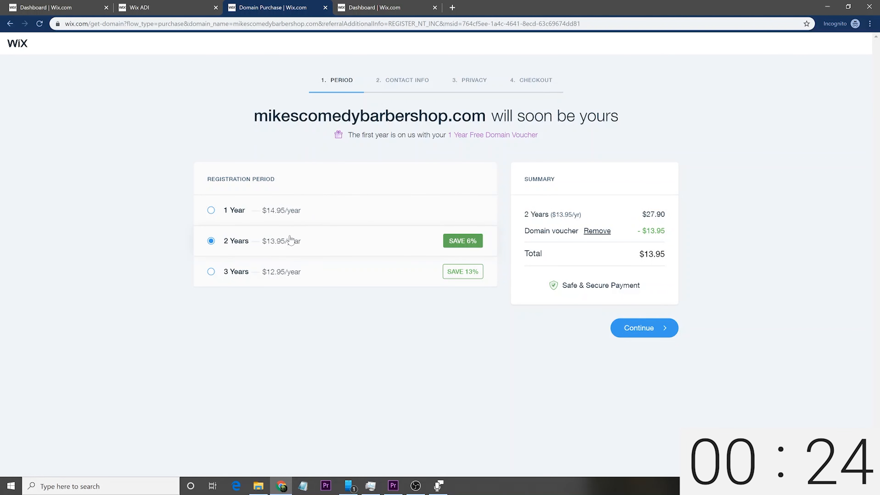
{"action": "mouse_move", "coordinate": [744, 133]}
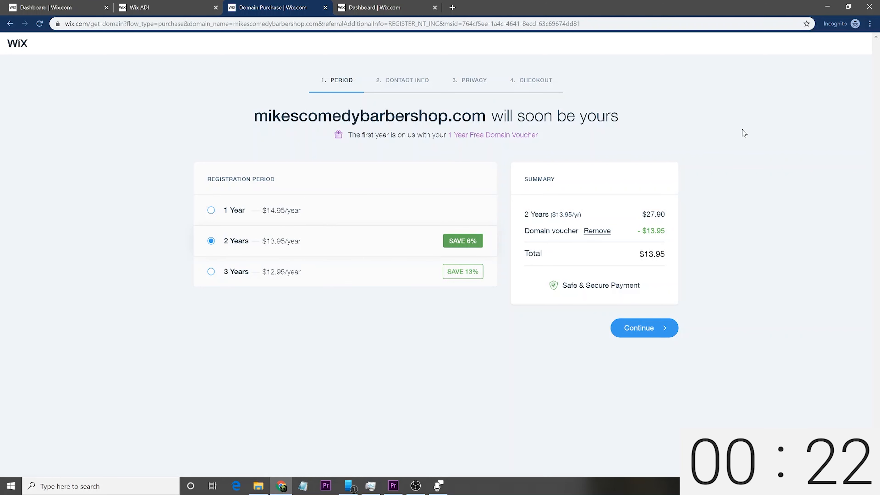
{"action": "mouse_move", "coordinate": [533, 207]}
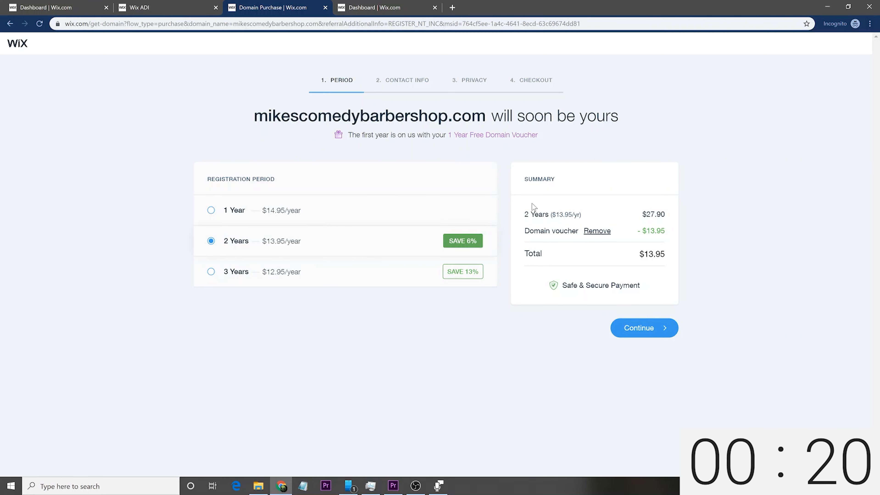
{"action": "mouse_move", "coordinate": [360, 263]}
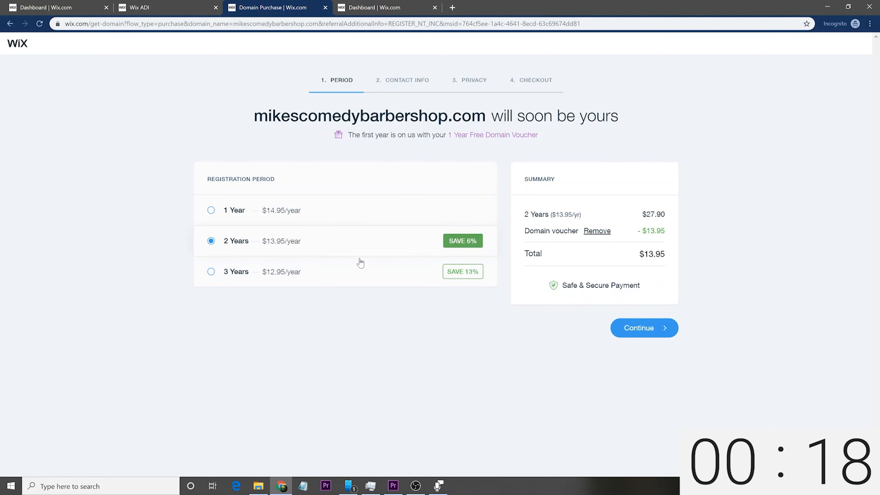
{"action": "mouse_move", "coordinate": [345, 86]}
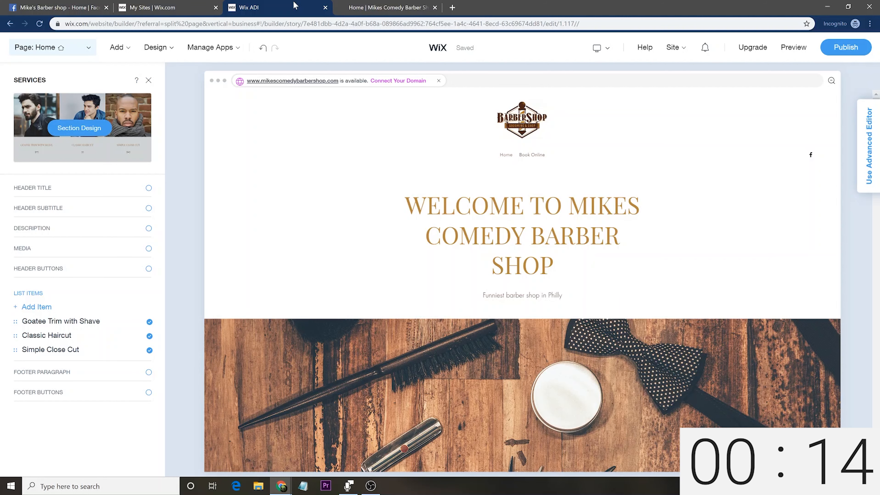
{"action": "left_click", "coordinate": [387, 7]}
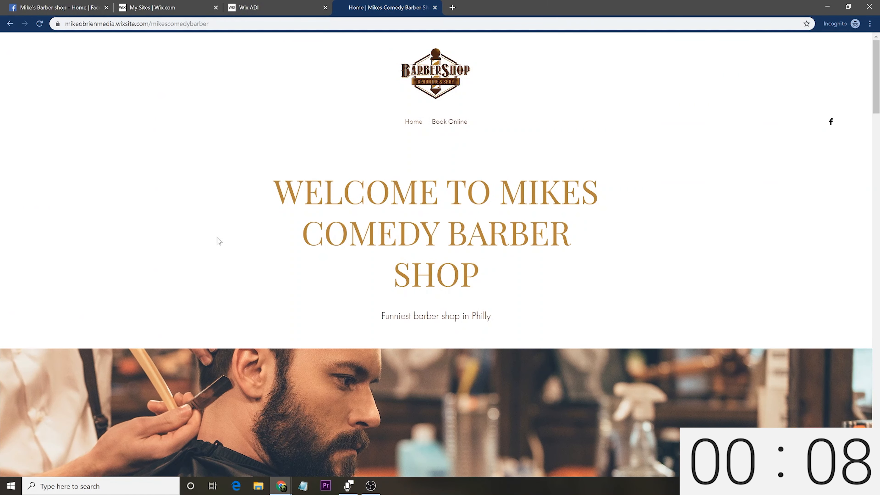
{"action": "scroll", "scroll_direction": "down", "scroll_amount": 3}
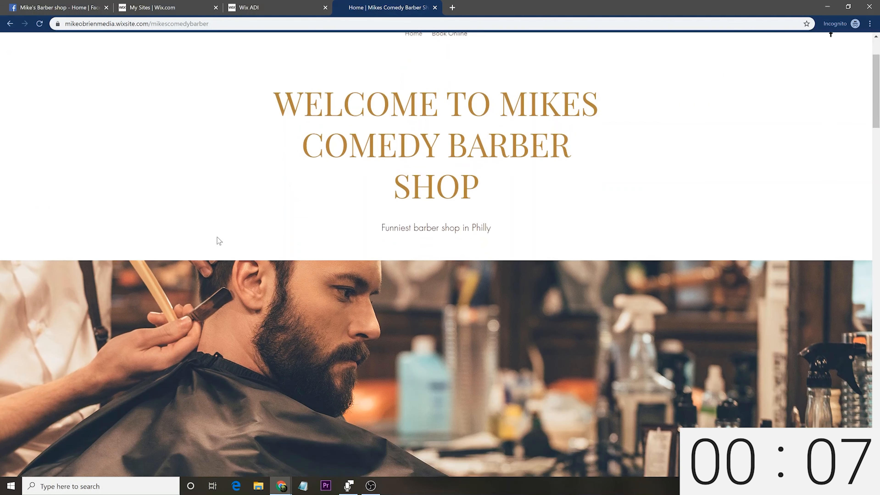
{"action": "scroll", "scroll_direction": "down", "scroll_amount": 3}
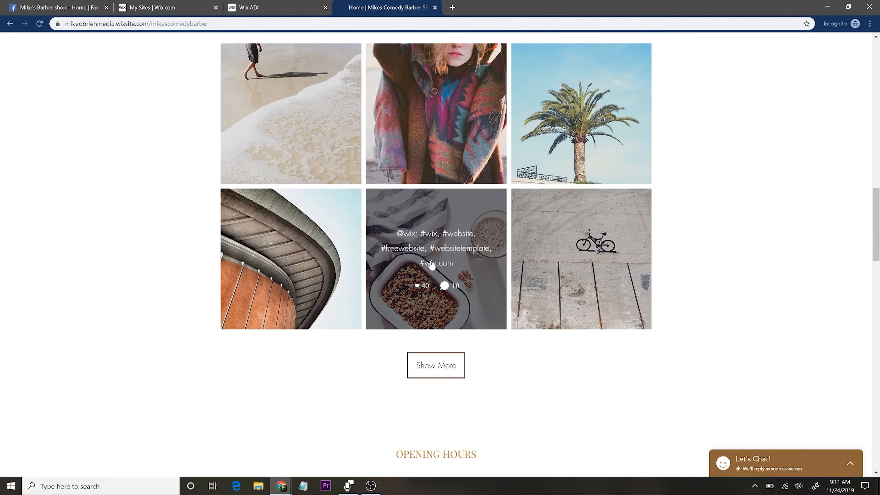
{"action": "scroll", "scroll_direction": "down", "scroll_amount": 3}
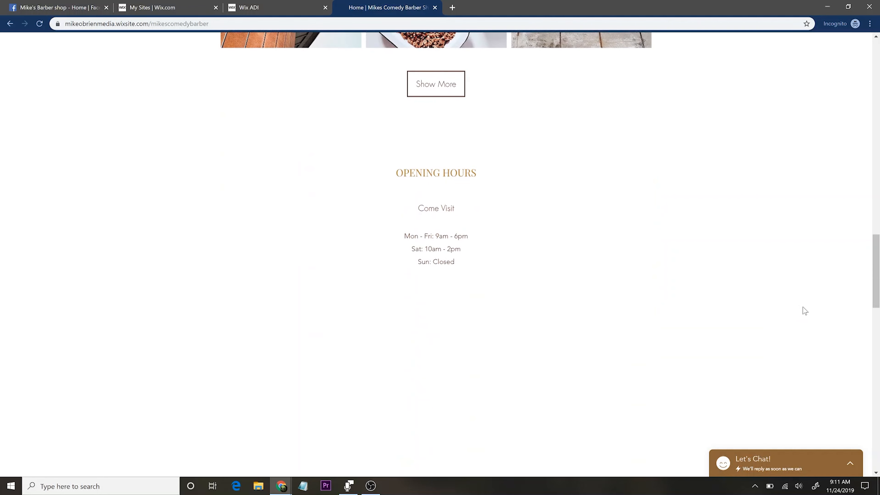
{"action": "scroll", "scroll_direction": "down", "scroll_amount": 3}
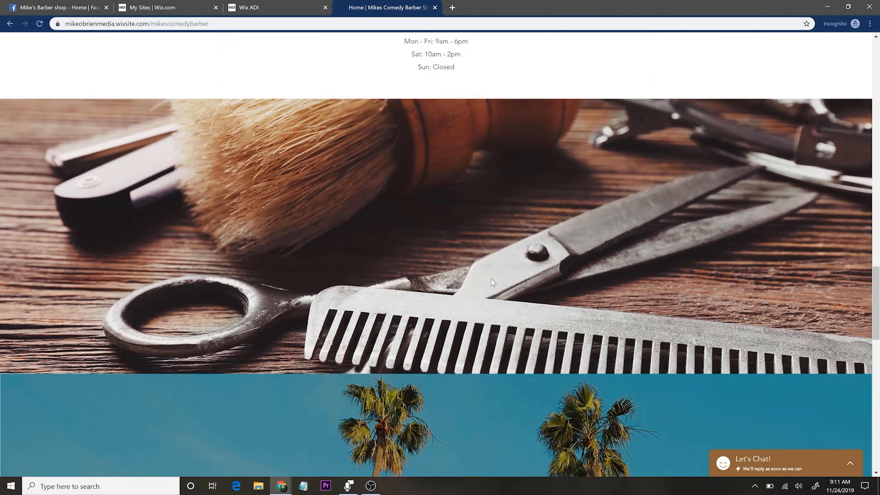
{"action": "scroll", "scroll_direction": "down", "scroll_amount": 3}
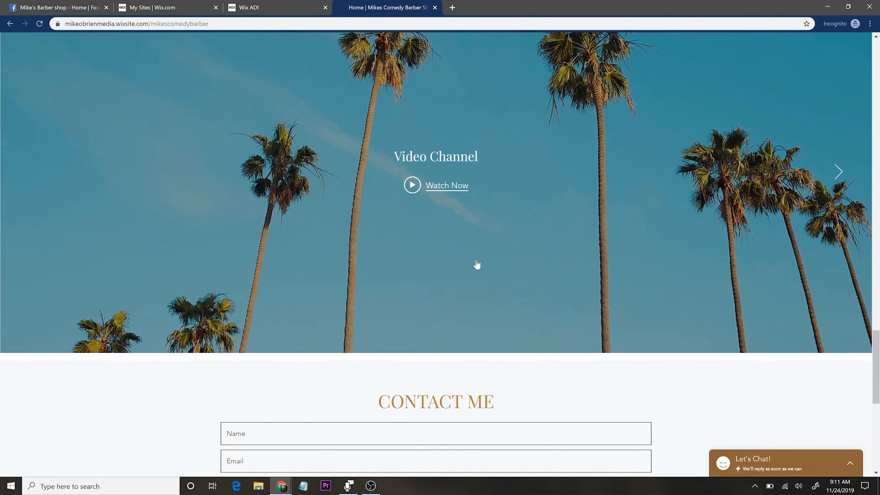
{"action": "scroll", "scroll_direction": "down", "scroll_amount": 3}
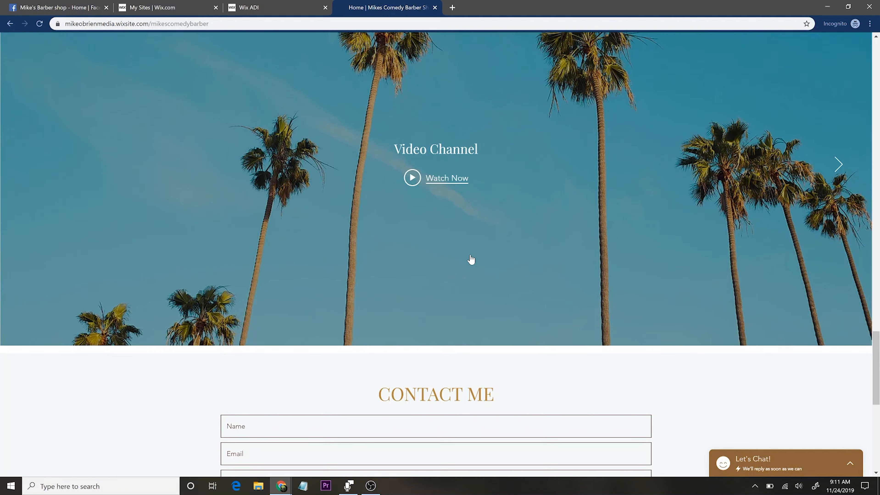
{"action": "scroll", "scroll_direction": "up", "scroll_amount": 3}
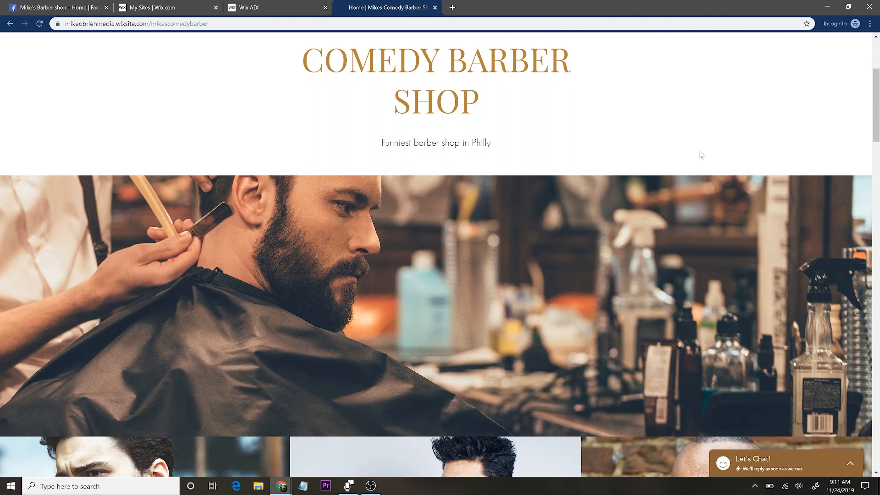
{"action": "scroll", "scroll_direction": "down", "scroll_amount": 3}
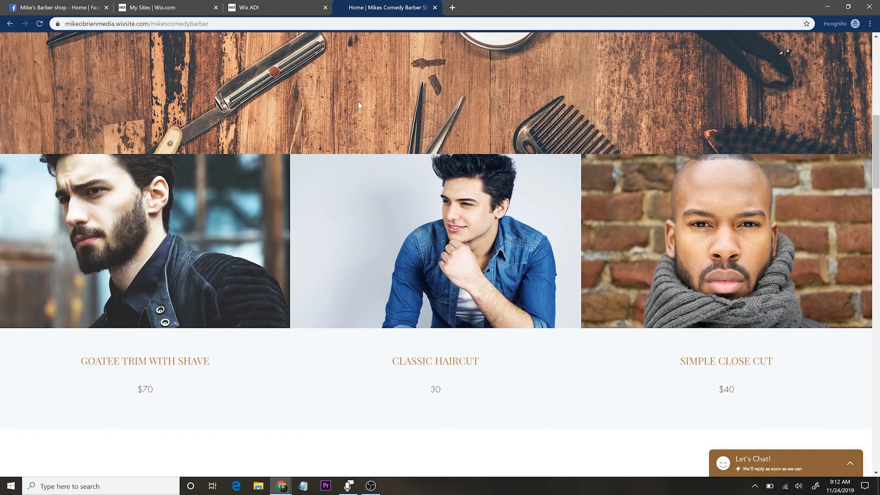
{"action": "scroll", "scroll_direction": "up", "scroll_amount": 3}
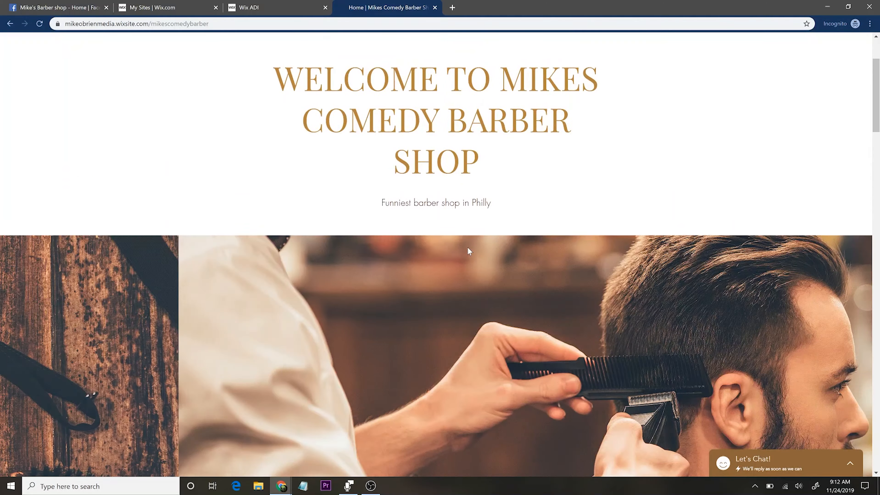
{"action": "scroll", "scroll_direction": "down", "scroll_amount": 3}
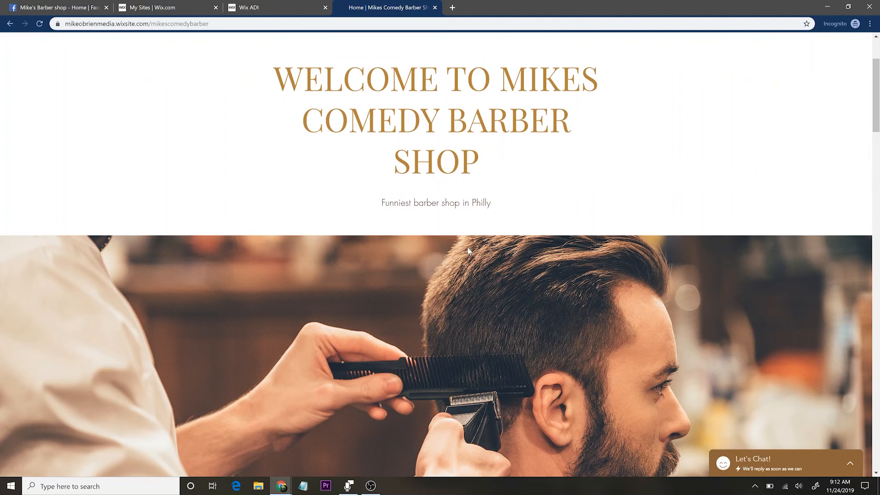
{"action": "scroll", "scroll_direction": "down", "scroll_amount": 3}
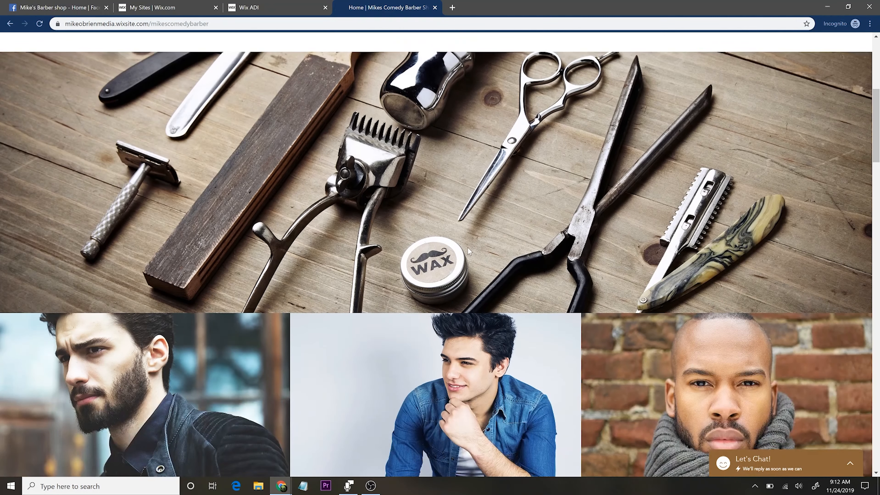